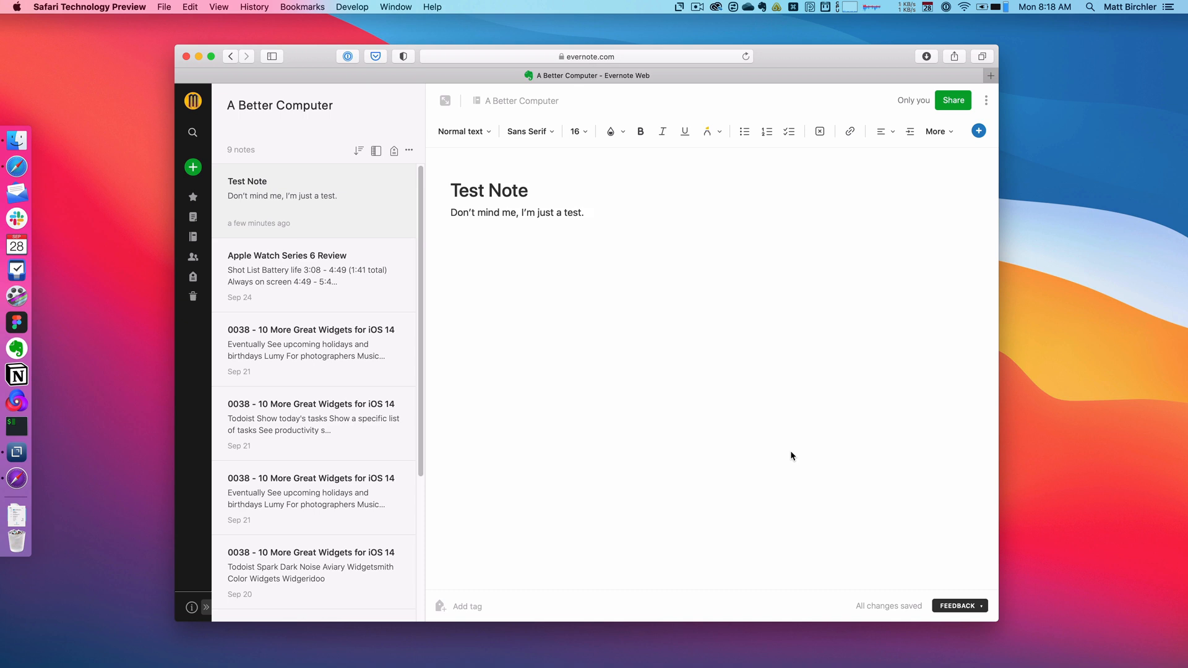
{"action": "mouse_move", "coordinate": [728, 396]}
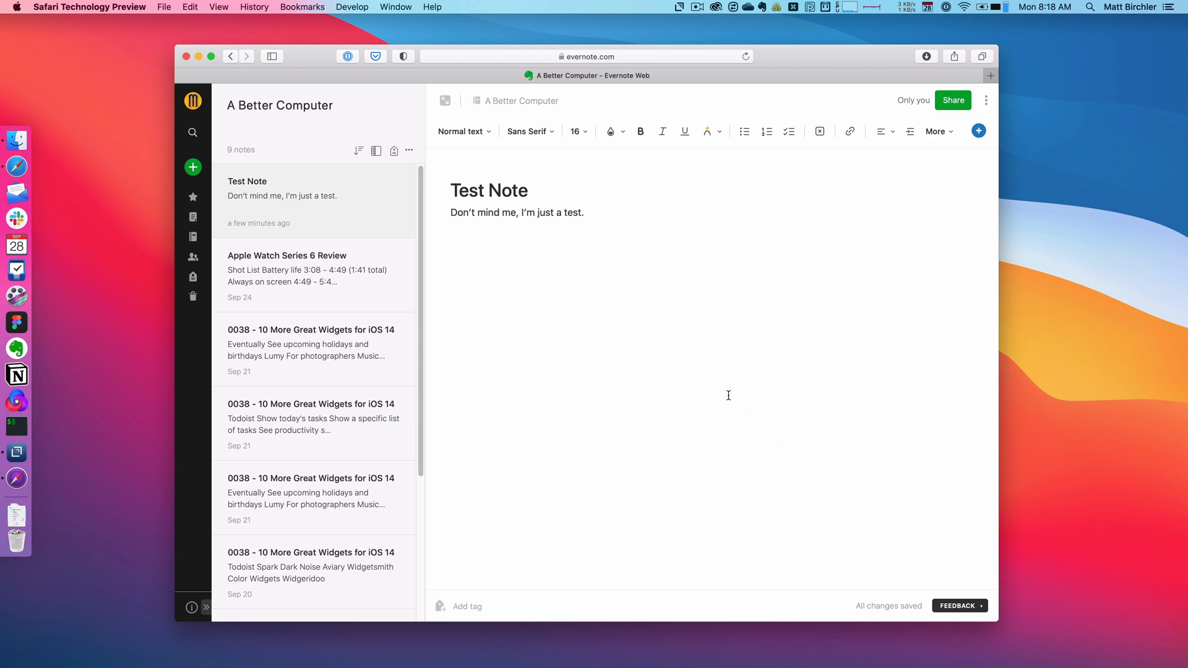
{"action": "mouse_move", "coordinate": [636, 403]}
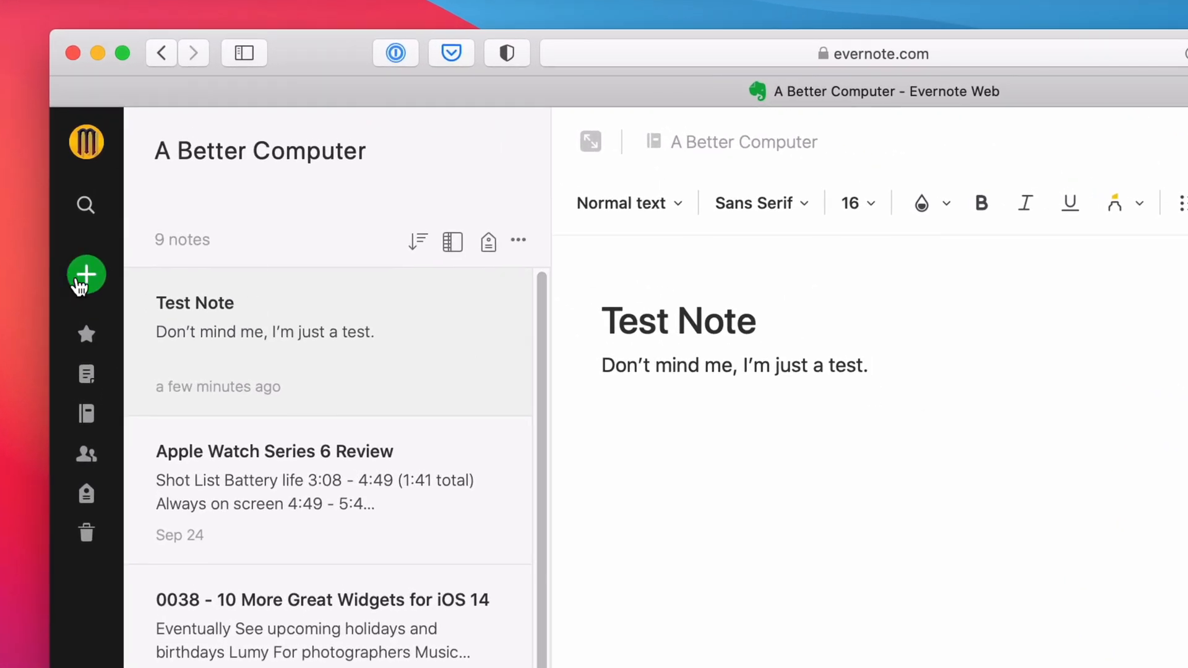
Step: Create a new note from the Template Gallery's meeting notes template (Attendees, General Notes, Inbox)
{"action": "left_click", "coordinate": [85, 273]}
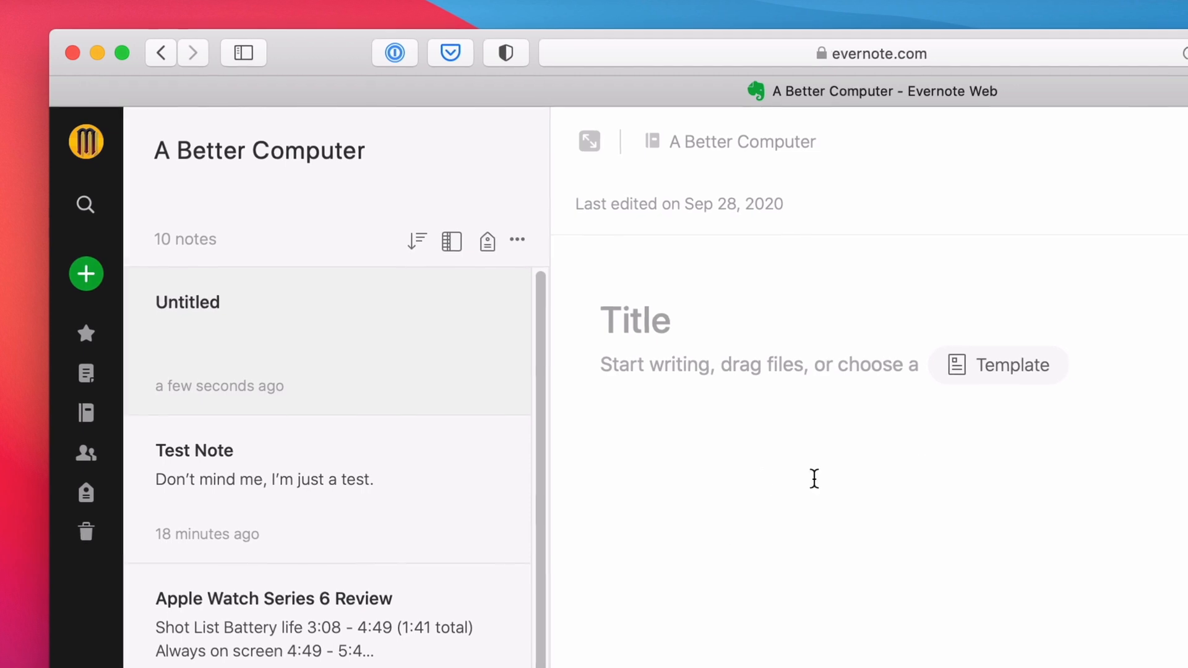
{"action": "left_click", "coordinate": [999, 363]}
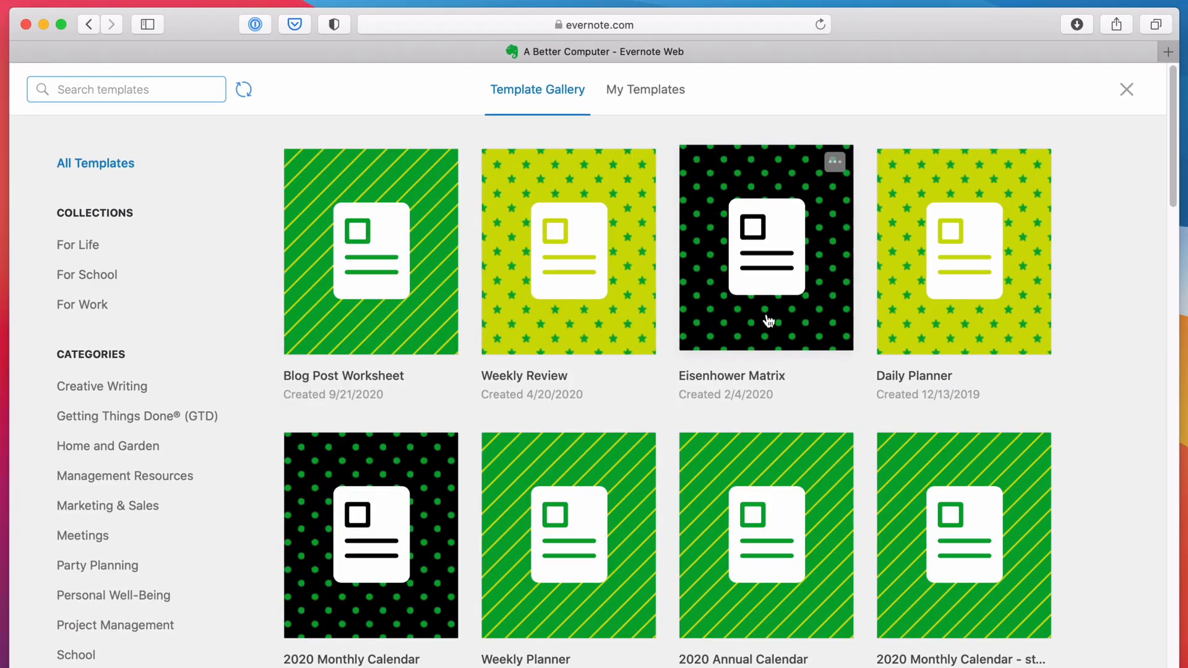
{"action": "left_click", "coordinate": [644, 89]}
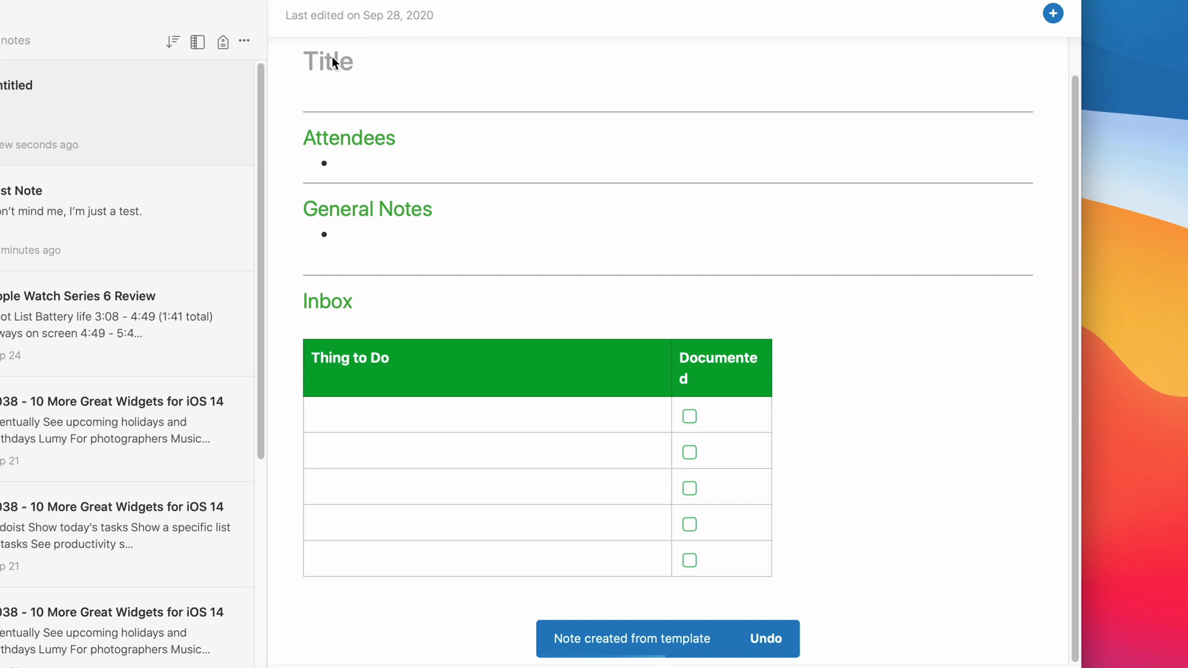
Step: Title the note 'Demo Meeting' and list Jill, James and Rebecca as Attendees bullets
{"action": "type", "text": "Demo Meeting"}
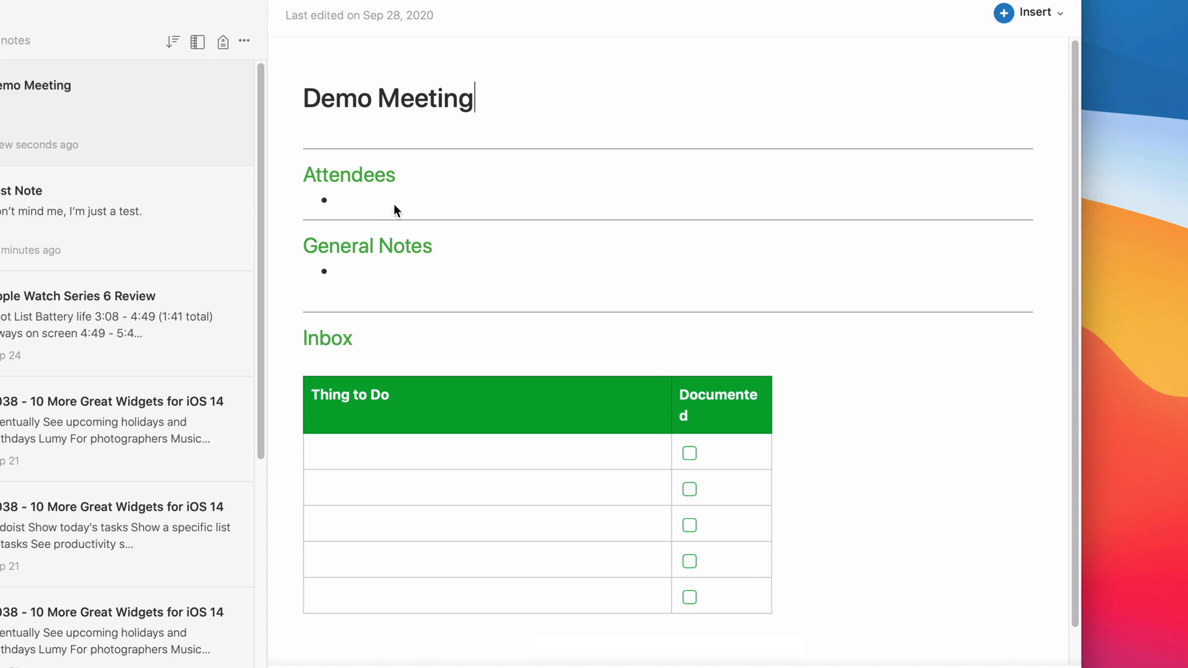
{"action": "mouse_move", "coordinate": [457, 188]}
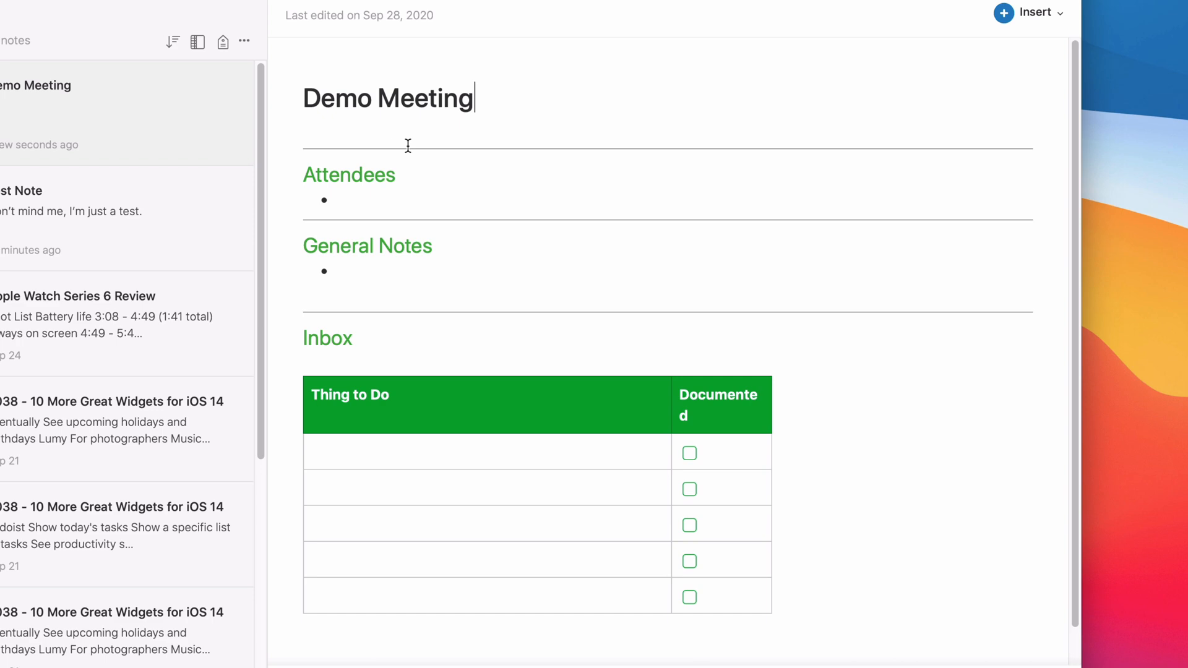
{"action": "mouse_move", "coordinate": [363, 165]}
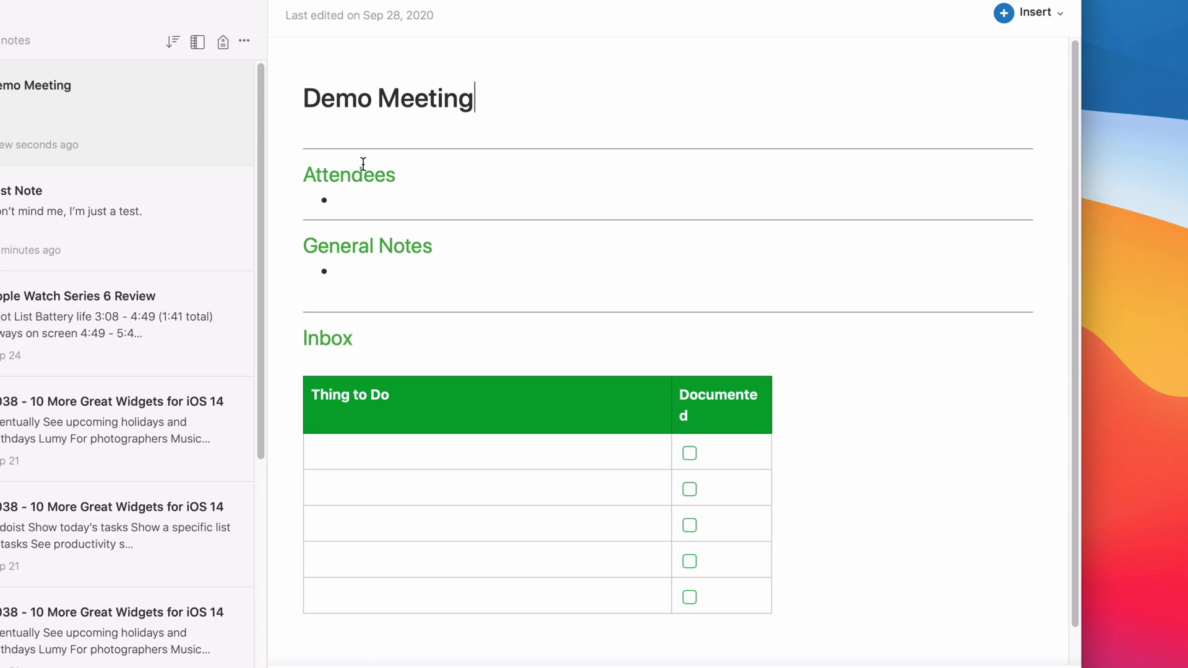
{"action": "type", "text": "Jill"}
{"action": "type", "text": "James"}
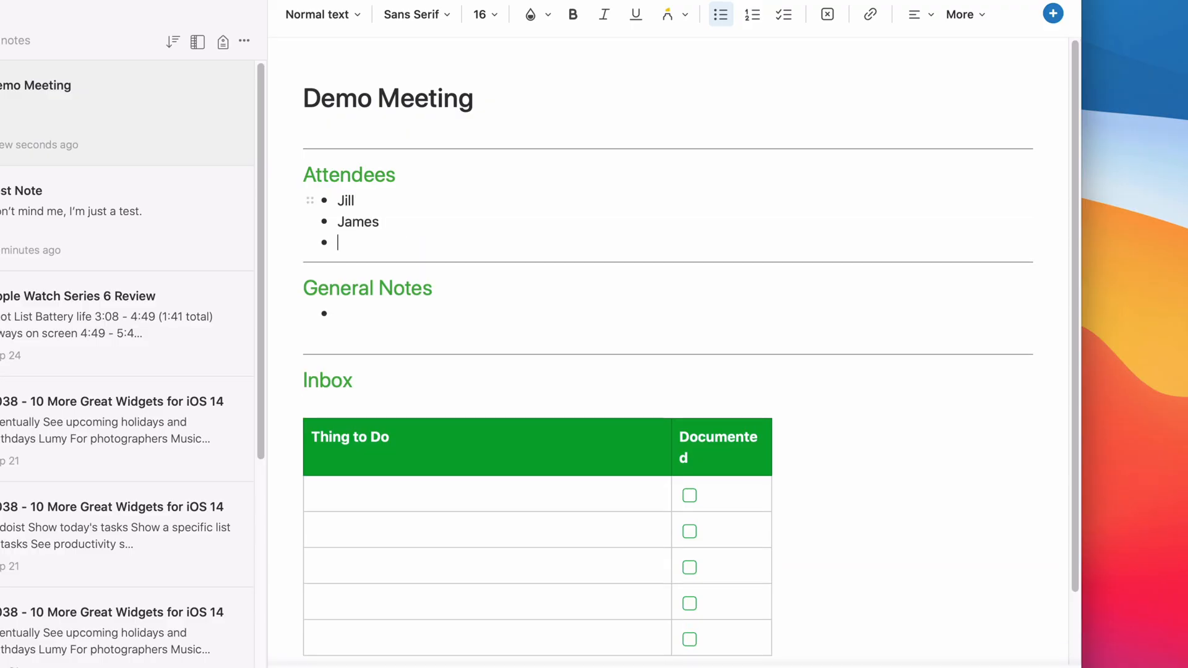
{"action": "type", "text": "Rebe"}
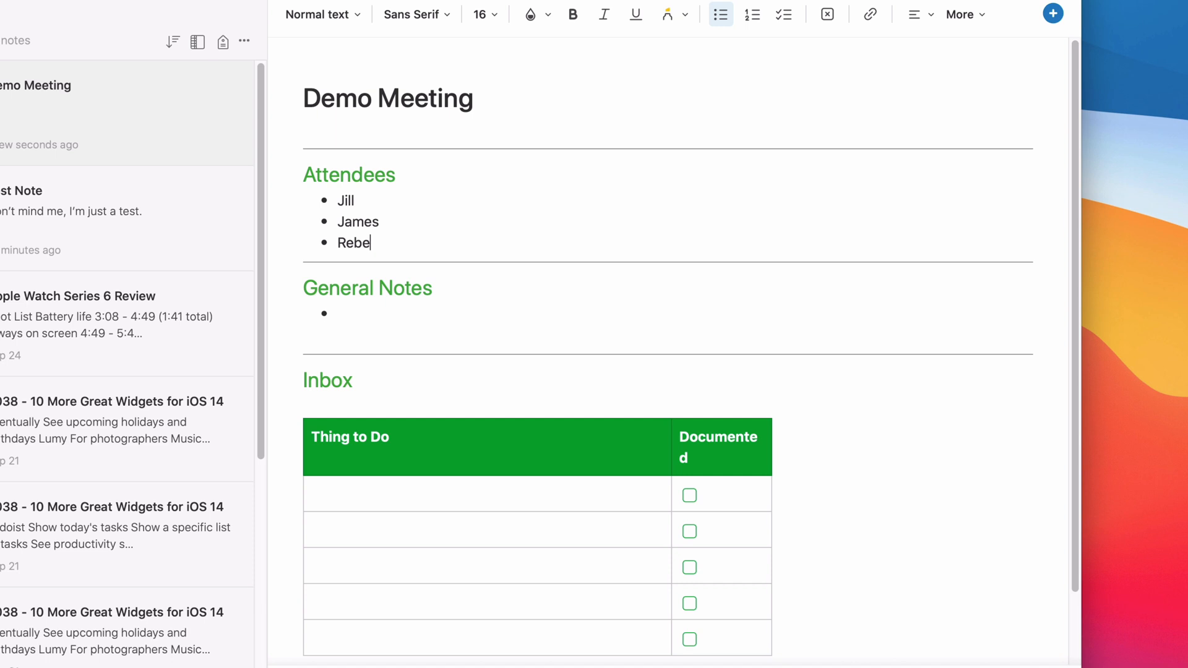
{"action": "type", "text": "cca"}
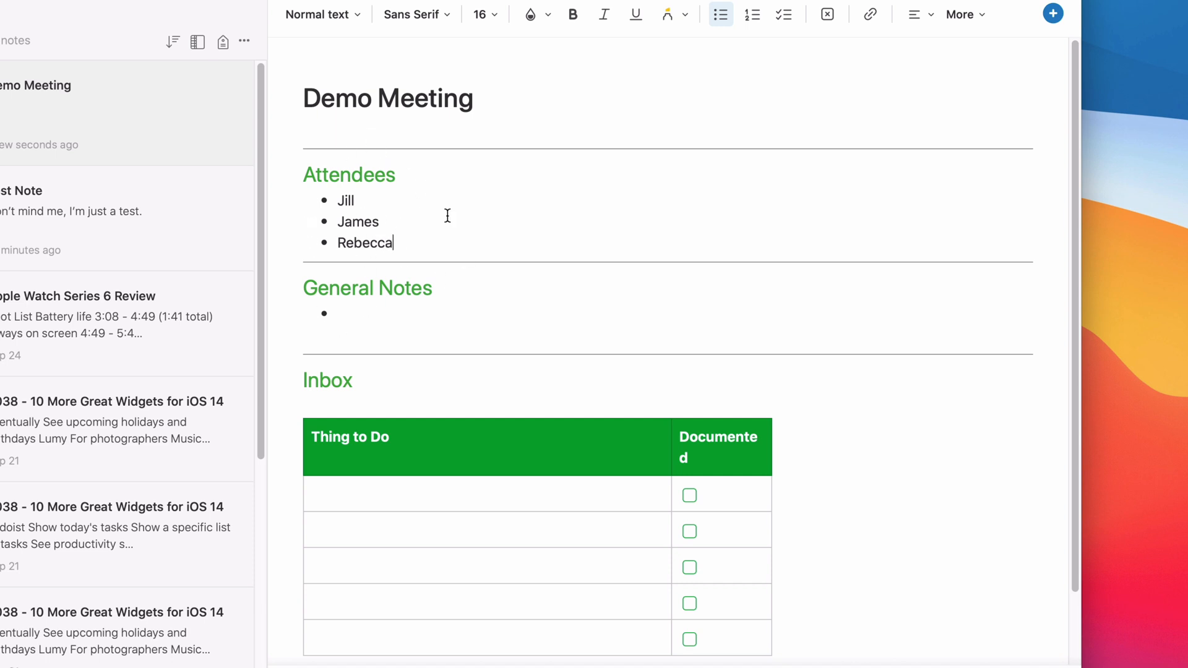
{"action": "mouse_move", "coordinate": [351, 230]}
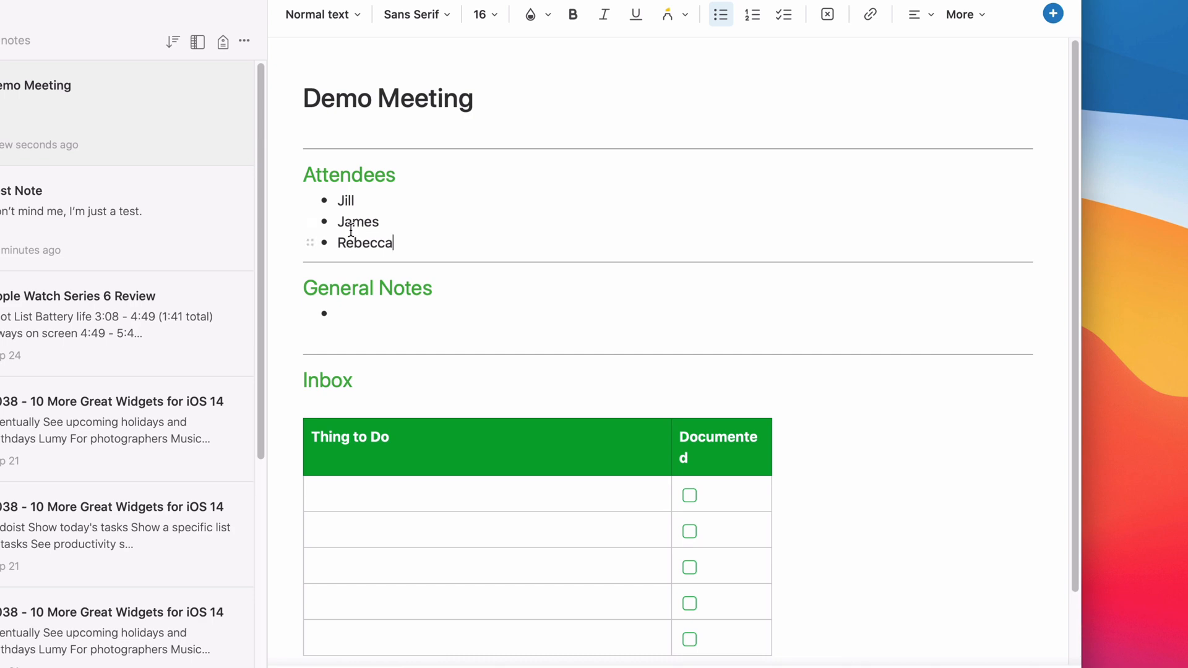
Step: Under General Notes write 'Decided to use blue for the buttons' with sub-bullet 'Because it's happy'
{"action": "left_click", "coordinate": [339, 314]}
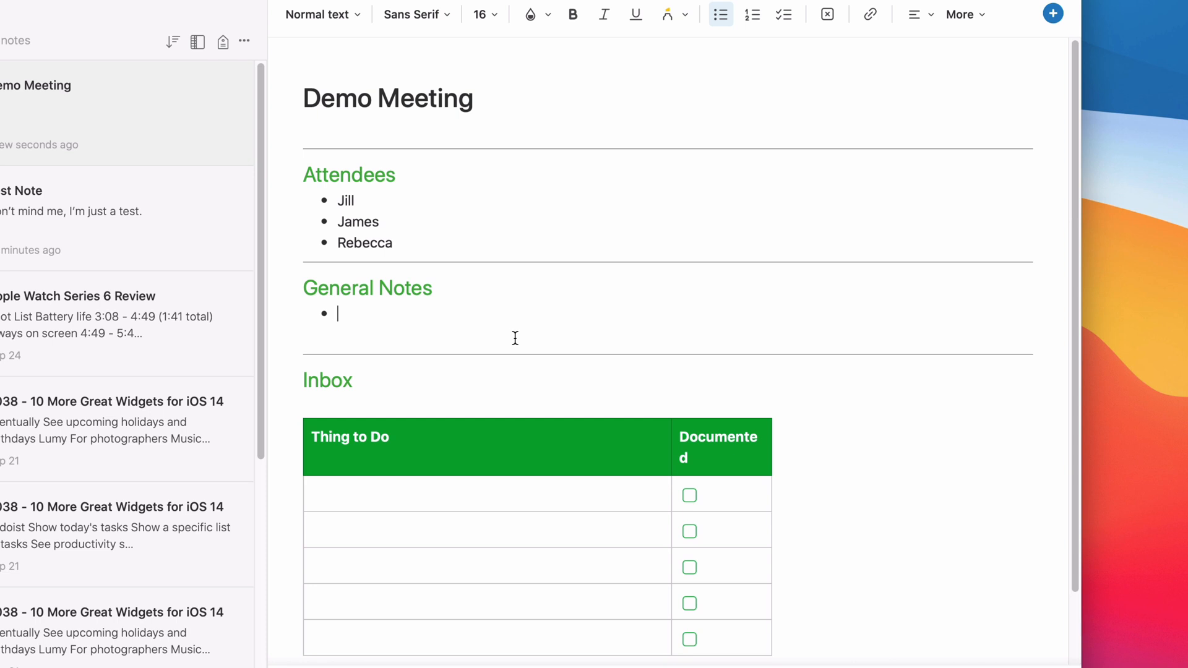
{"action": "type", "text": "Decided to"}
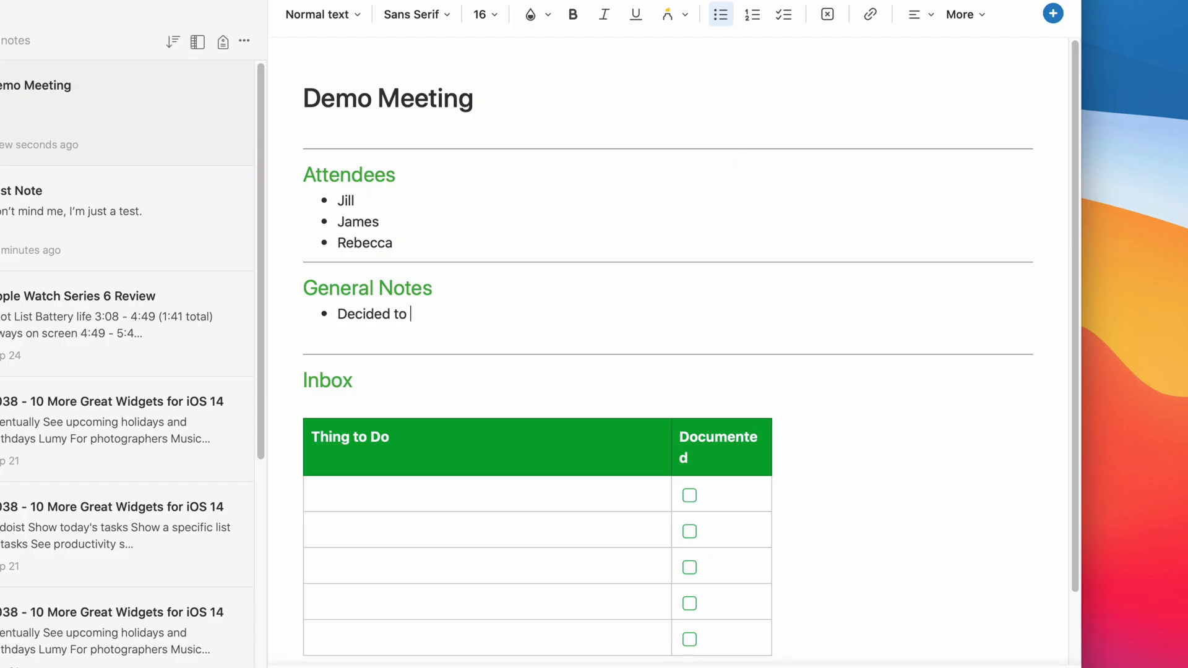
{"action": "type", "text": "use blue for"}
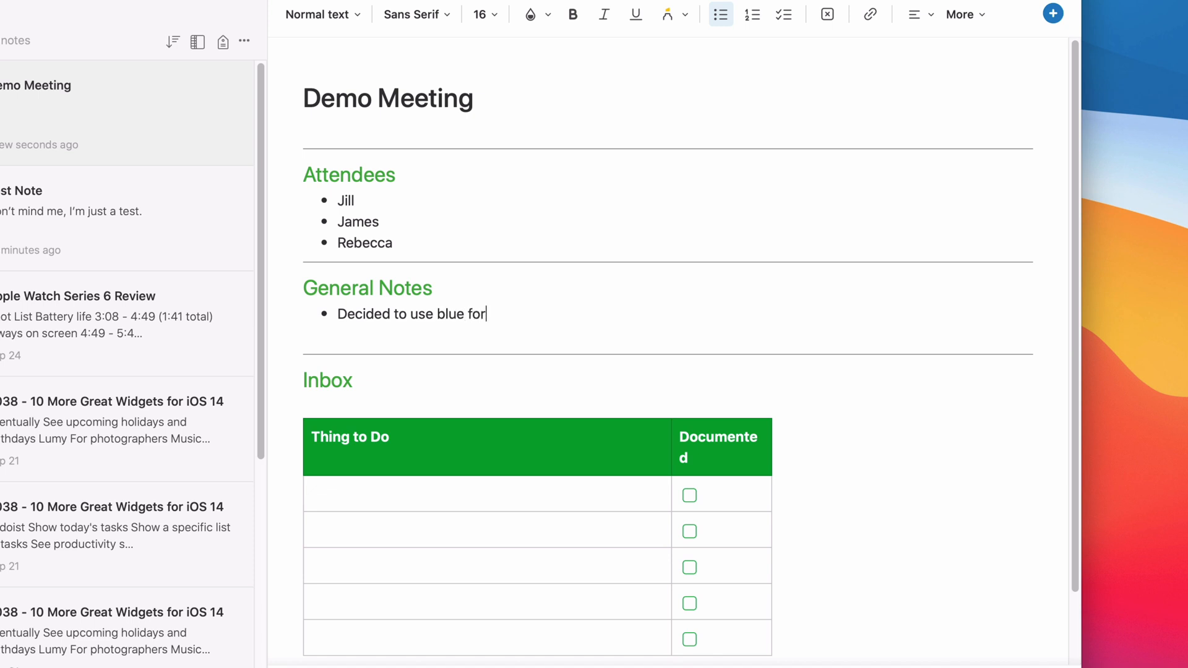
{"action": "type", "text": "the buttons"}
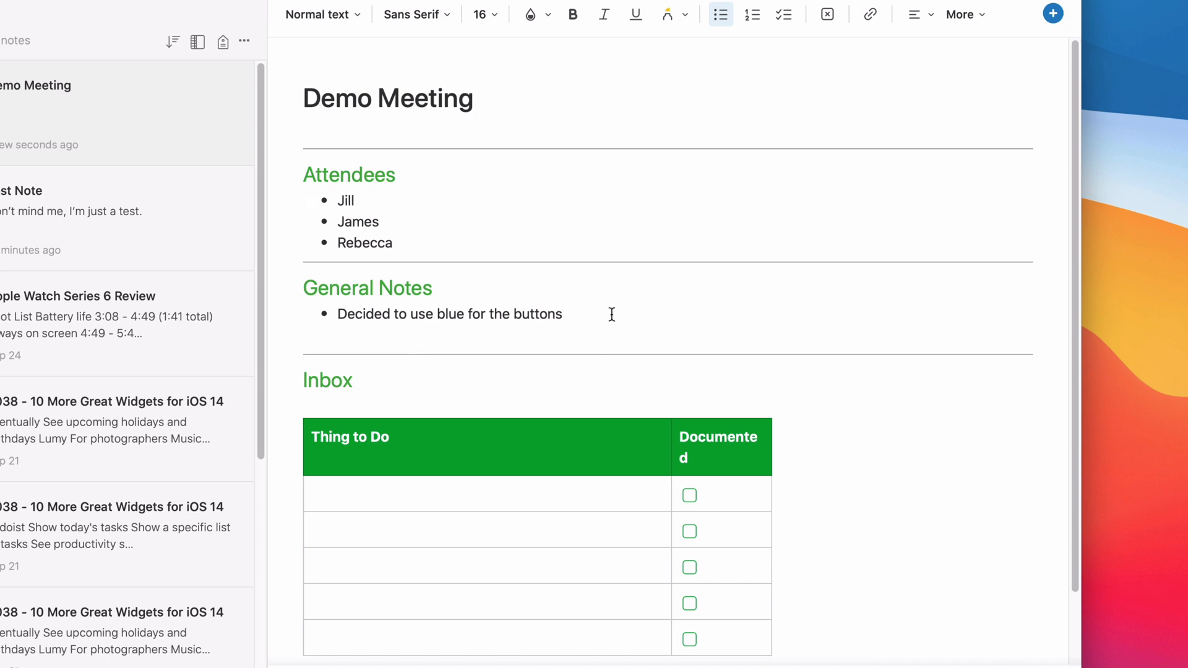
{"action": "mouse_move", "coordinate": [425, 287]}
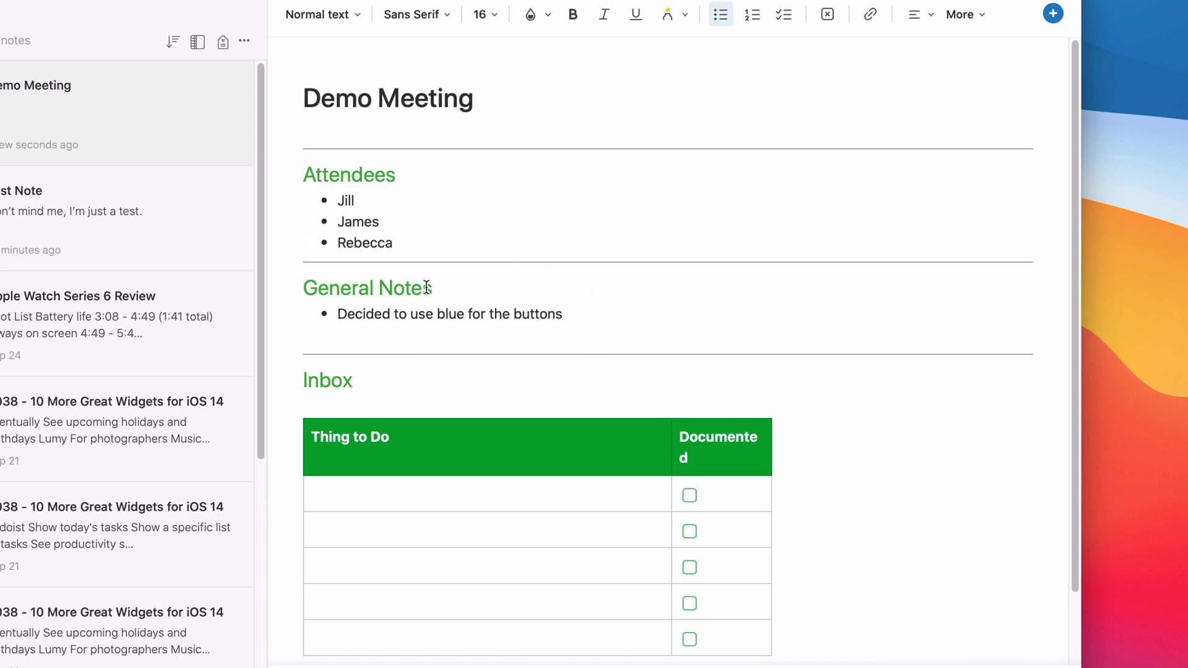
{"action": "type", "text": "B"}
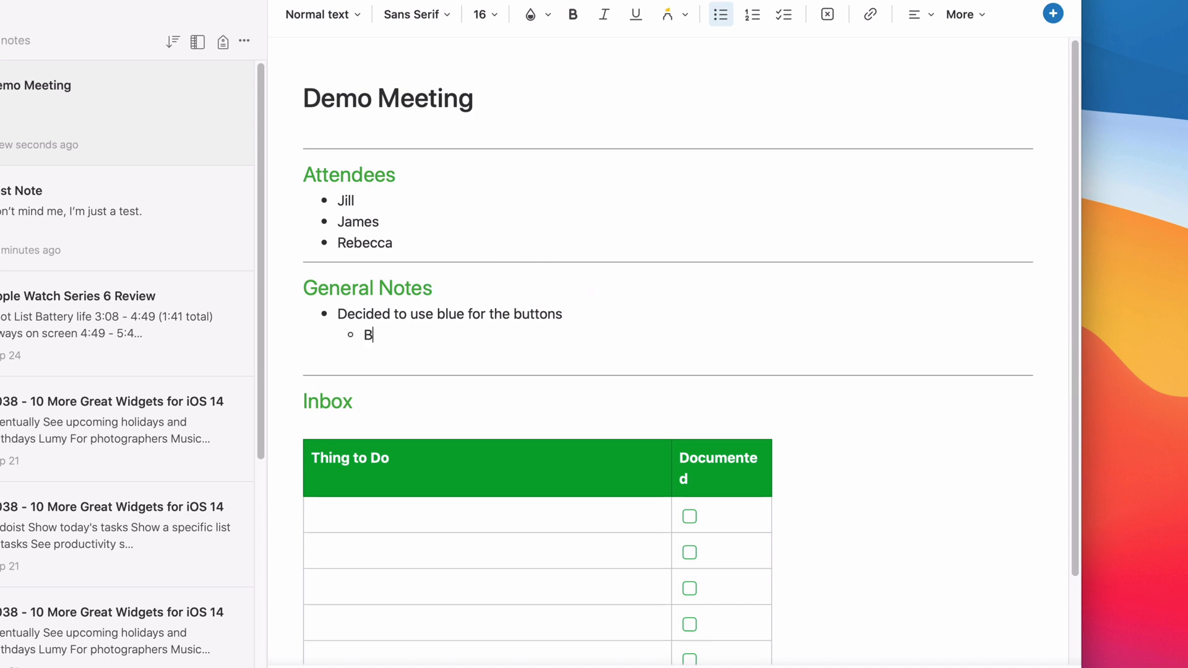
{"action": "type", "text": "ecause it's ha"}
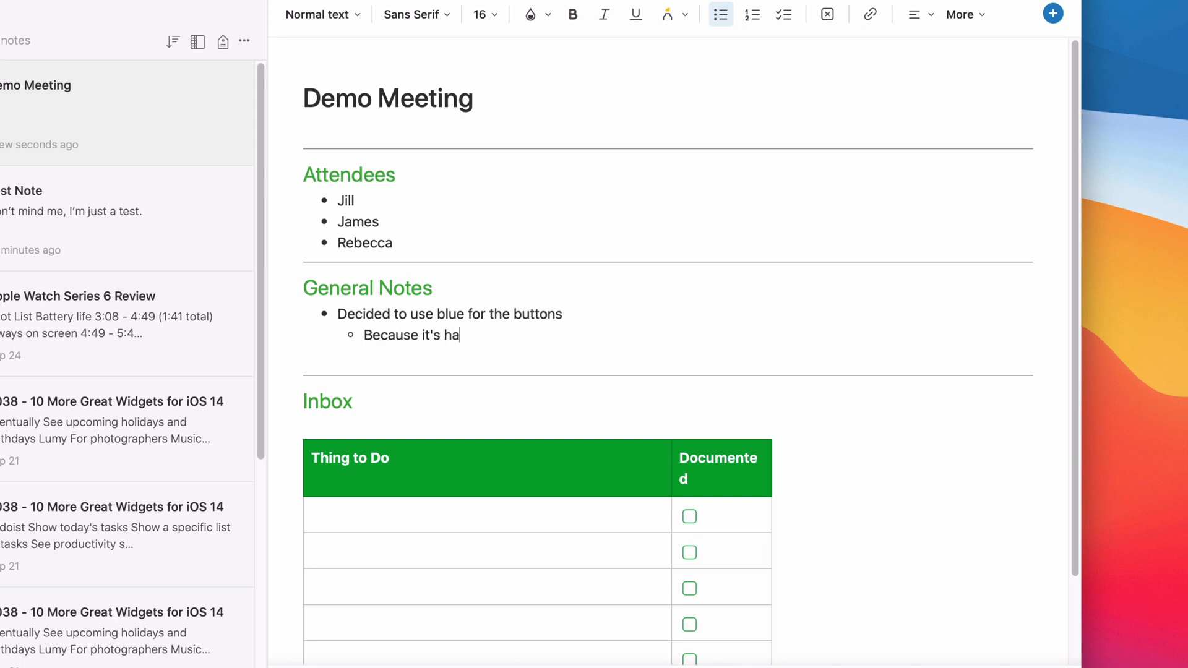
{"action": "type", "text": "ppy"}
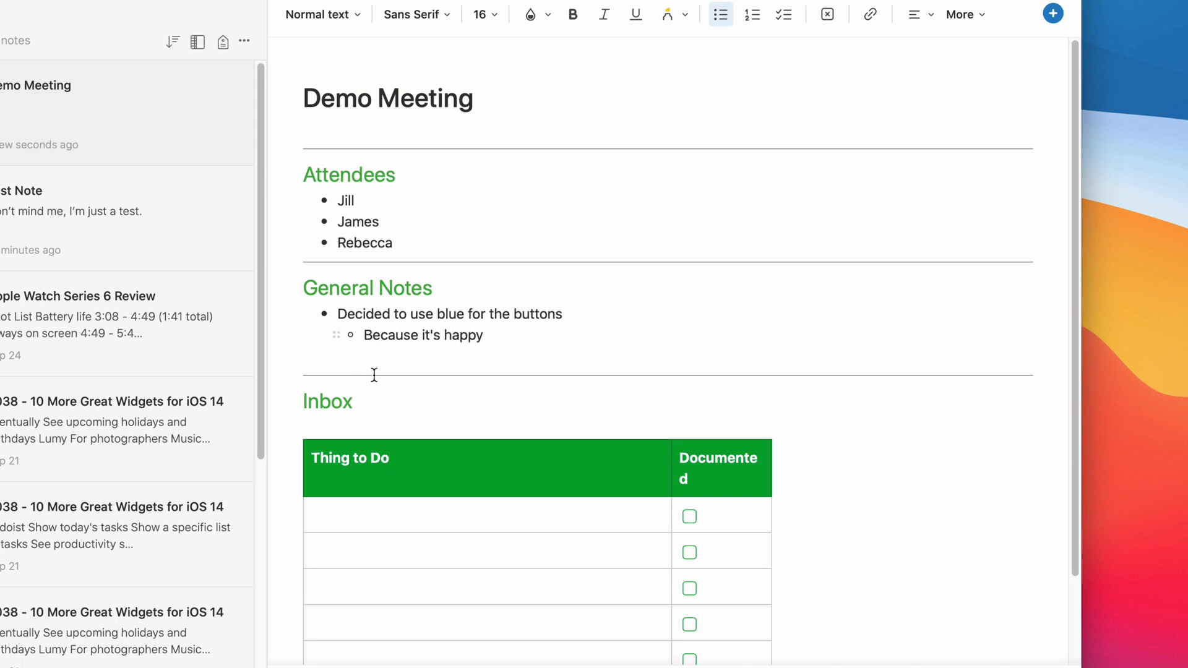
{"action": "mouse_move", "coordinate": [553, 344]}
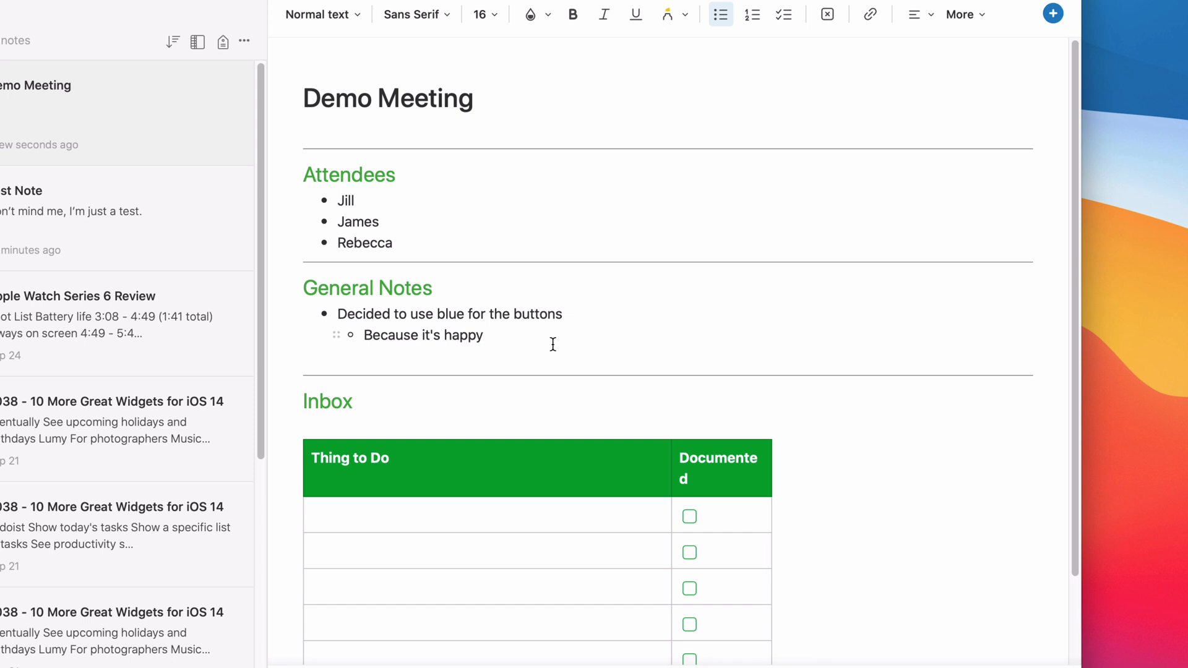
{"action": "mouse_move", "coordinate": [484, 289]}
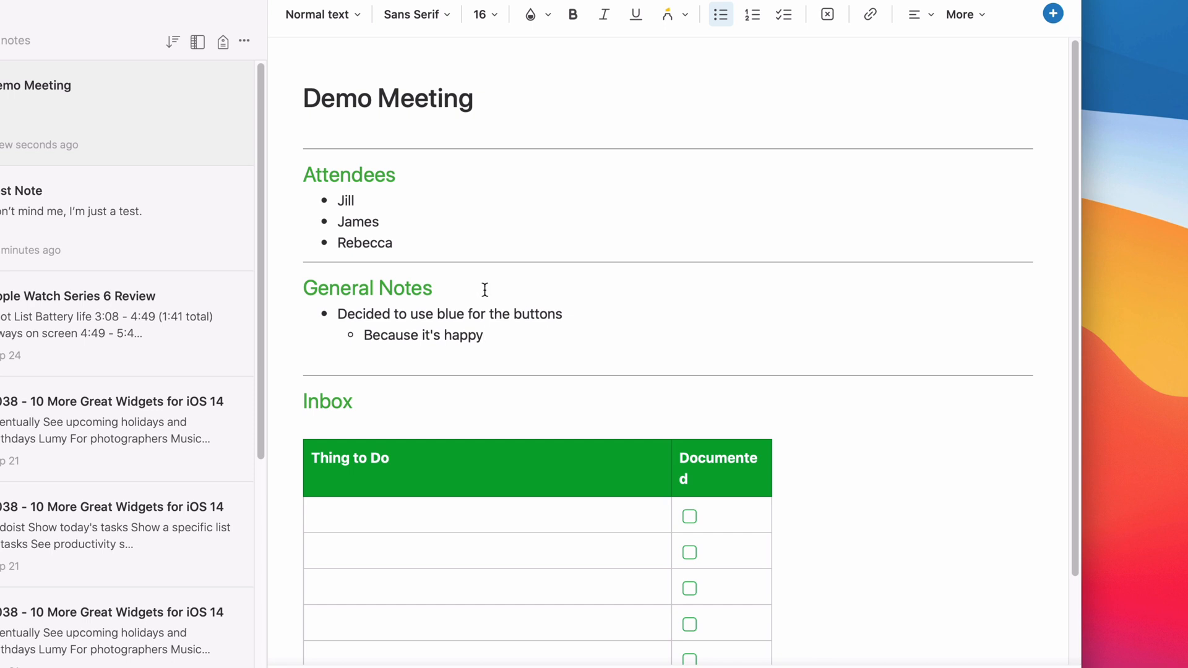
{"action": "mouse_move", "coordinate": [447, 334]}
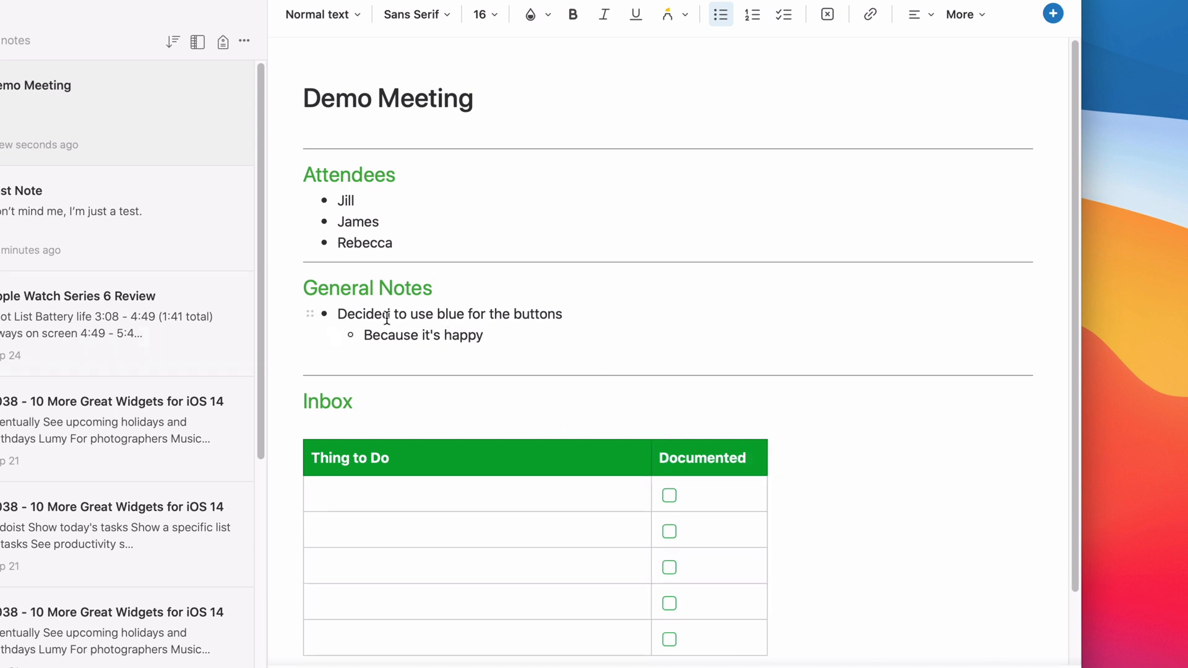
{"action": "mouse_move", "coordinate": [412, 295]}
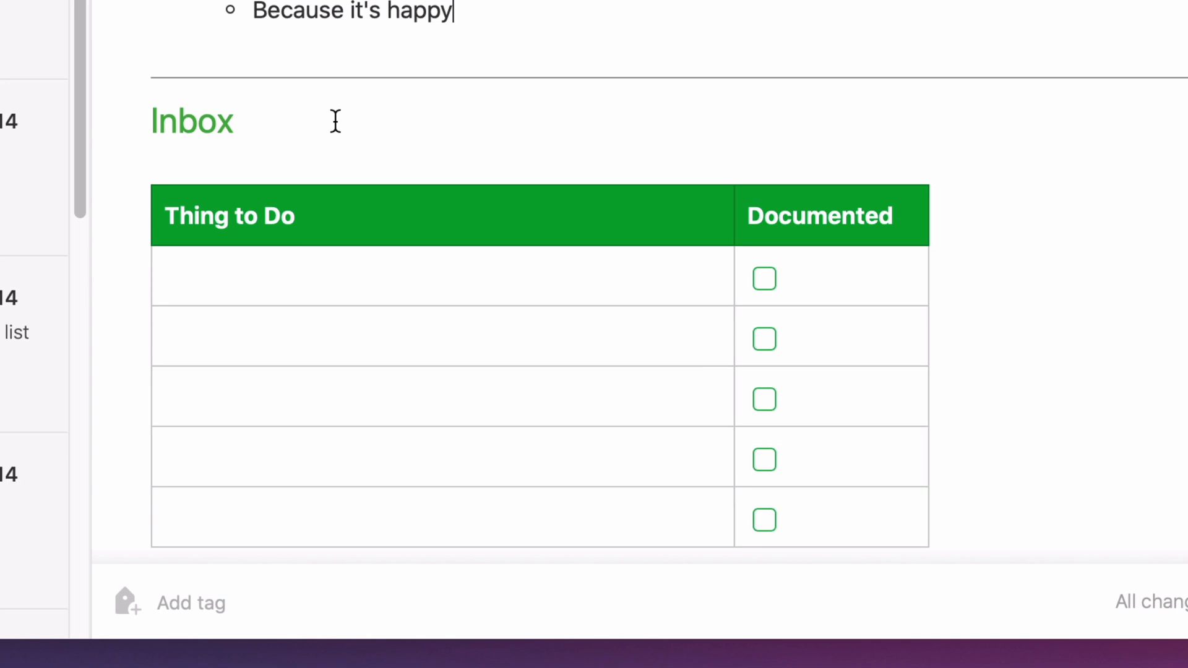
Step: Enter 'Make a task to make buttons blue' in the Inbox table and tick its Documented box
{"action": "scroll", "scroll_direction": "down", "scroll_amount": 3}
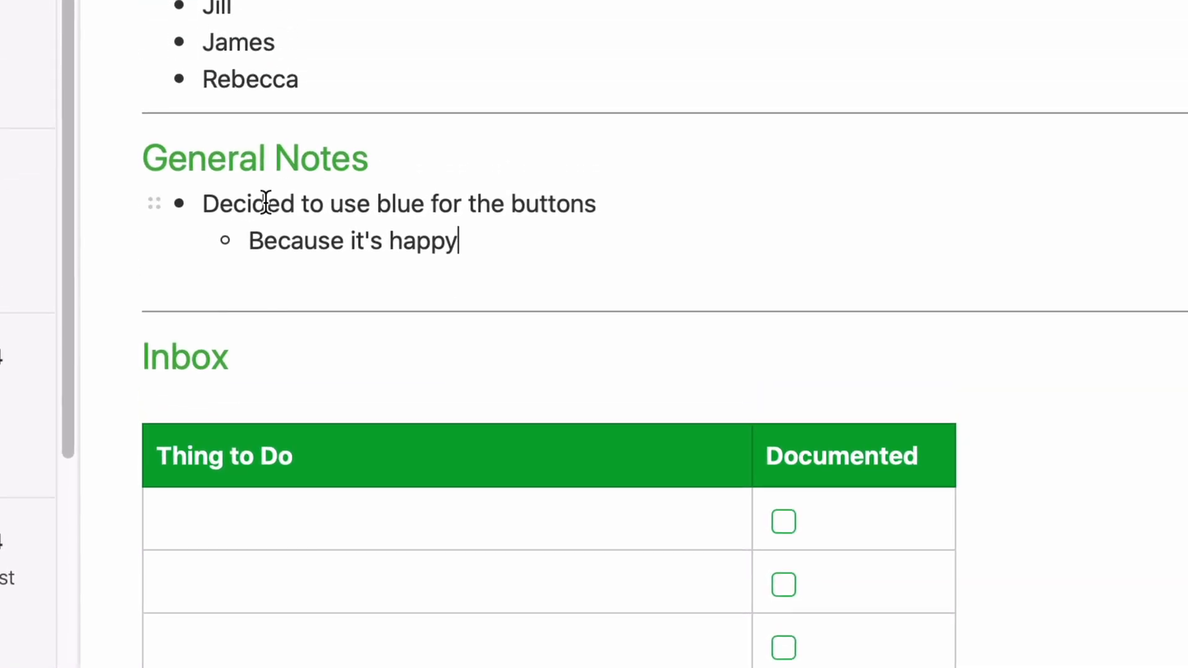
{"action": "scroll", "scroll_direction": "down", "scroll_amount": 3}
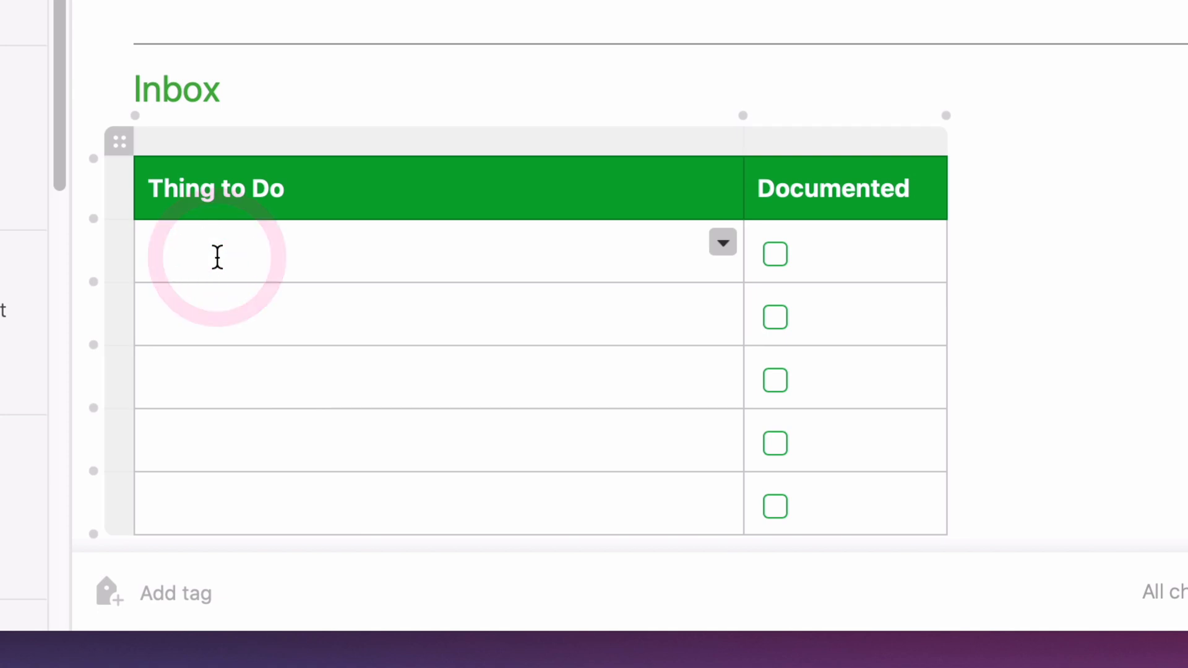
{"action": "type", "text": "Make a task to"}
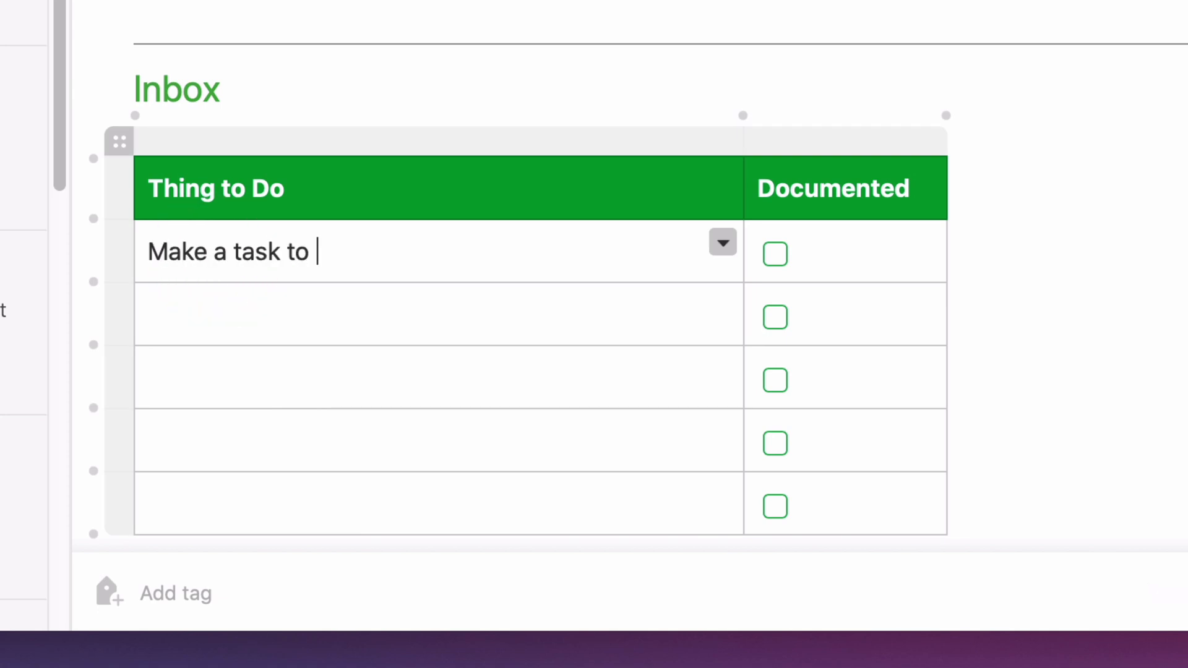
{"action": "type", "text": "make buttons bl"}
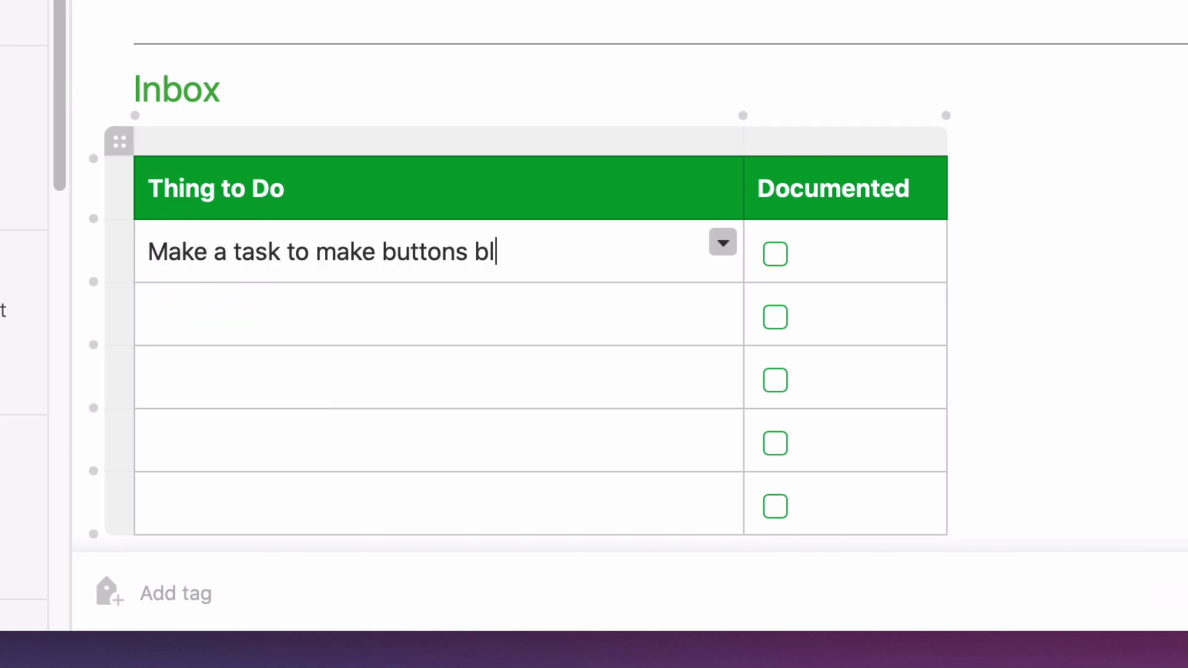
{"action": "type", "text": "ue"}
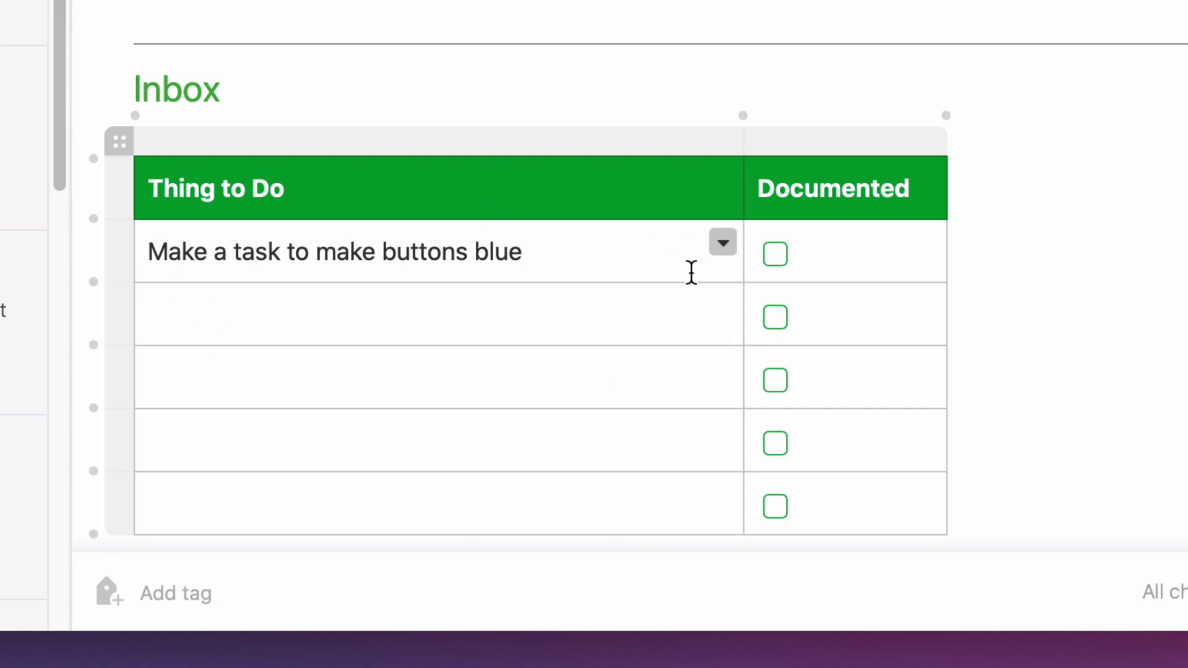
{"action": "mouse_move", "coordinate": [777, 136]}
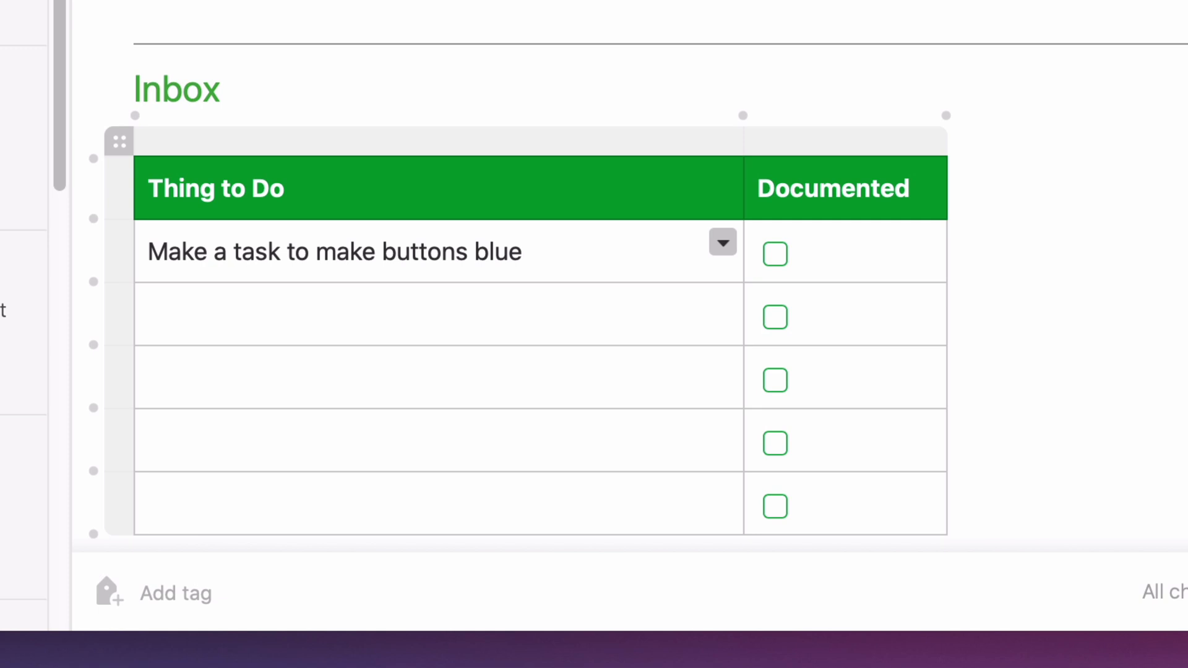
{"action": "mouse_move", "coordinate": [468, 268]}
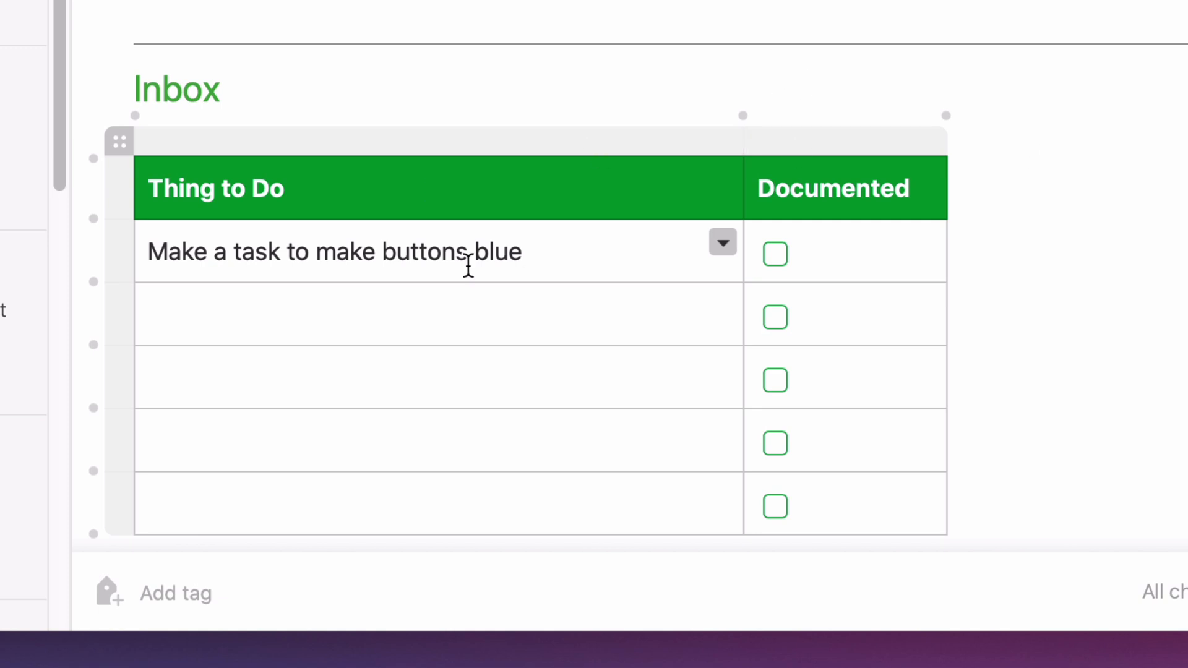
{"action": "mouse_move", "coordinate": [919, 264]}
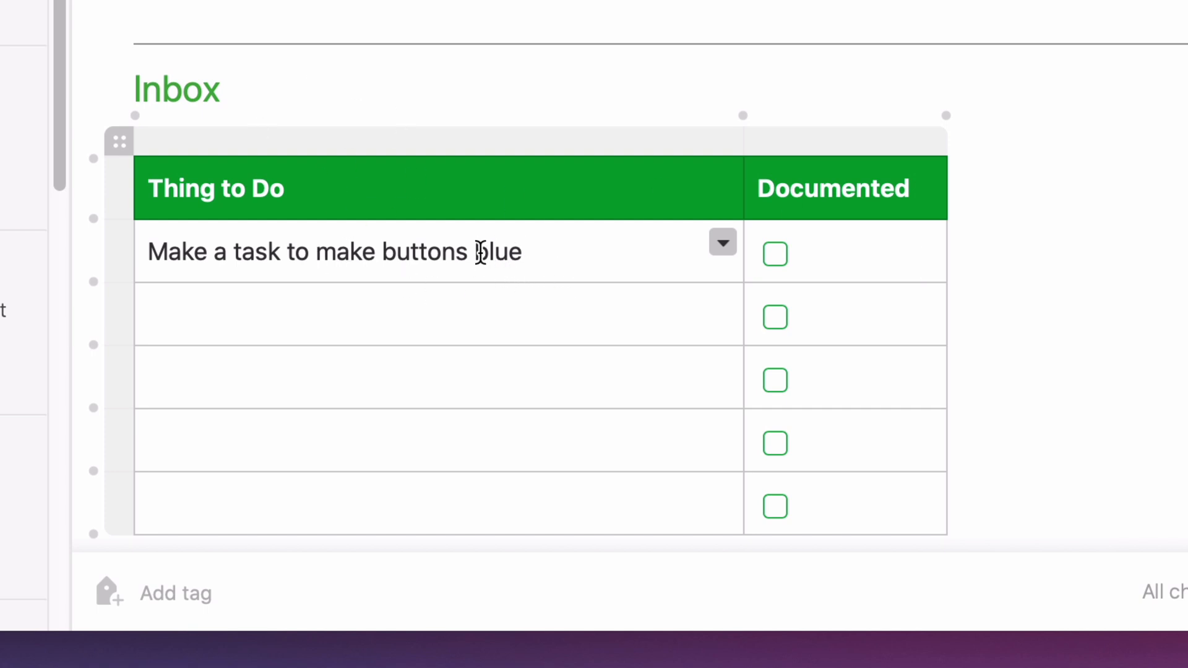
{"action": "mouse_move", "coordinate": [812, 250]}
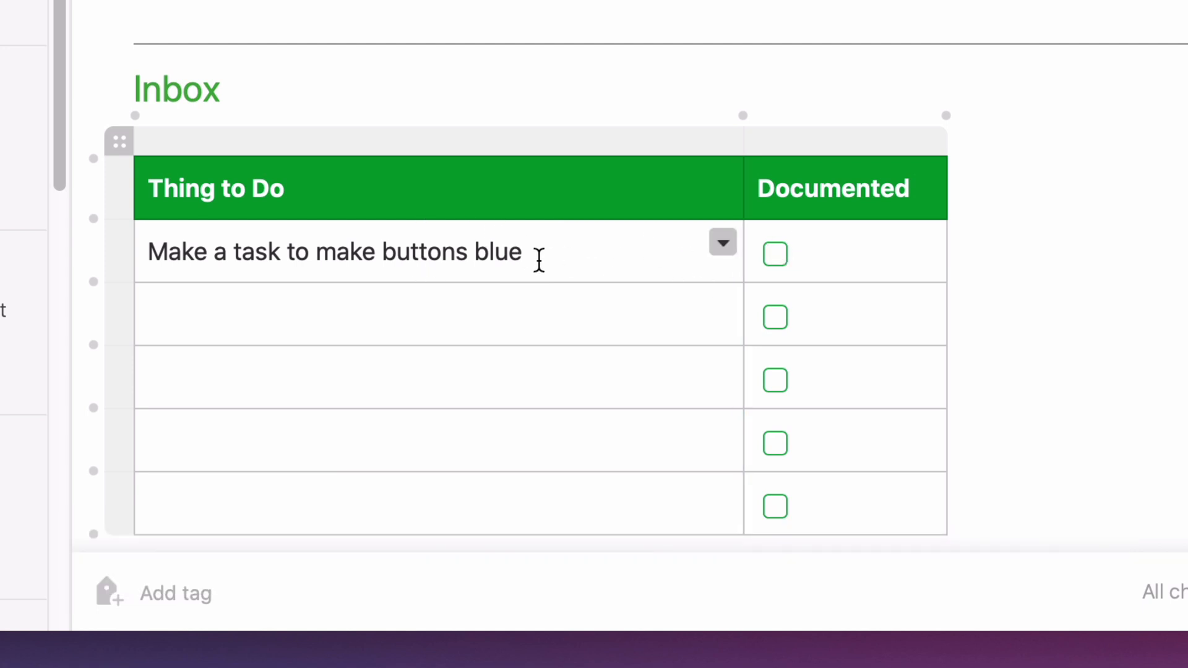
{"action": "triple_click", "coordinate": [333, 253]}
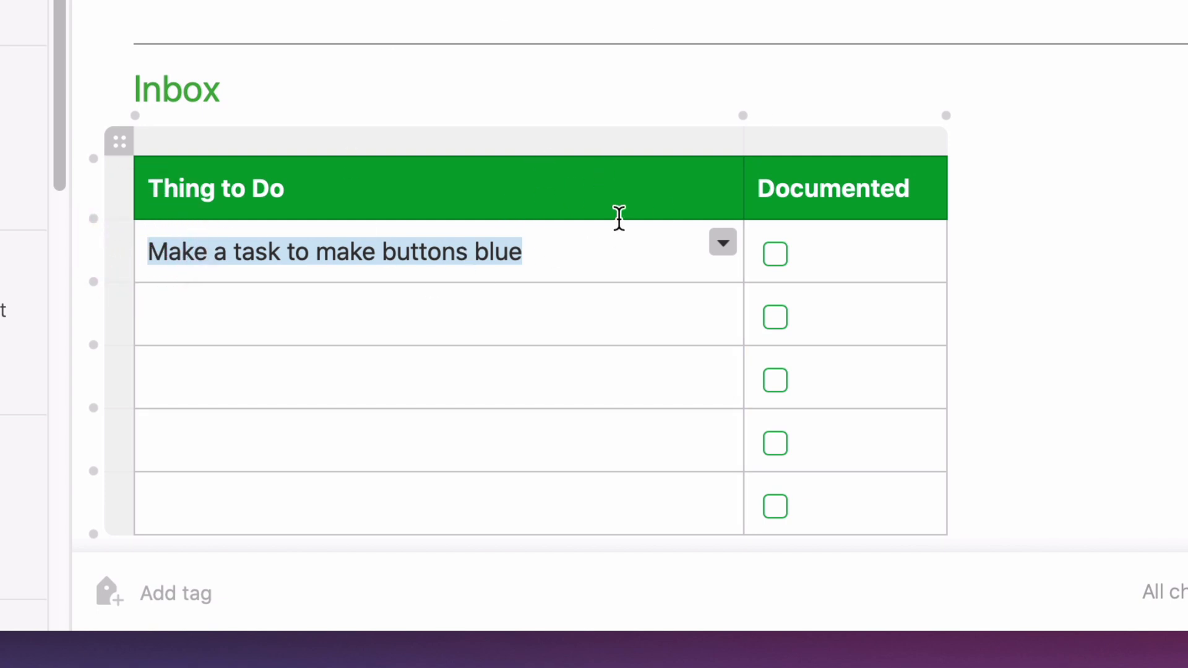
{"action": "mouse_move", "coordinate": [700, 254]}
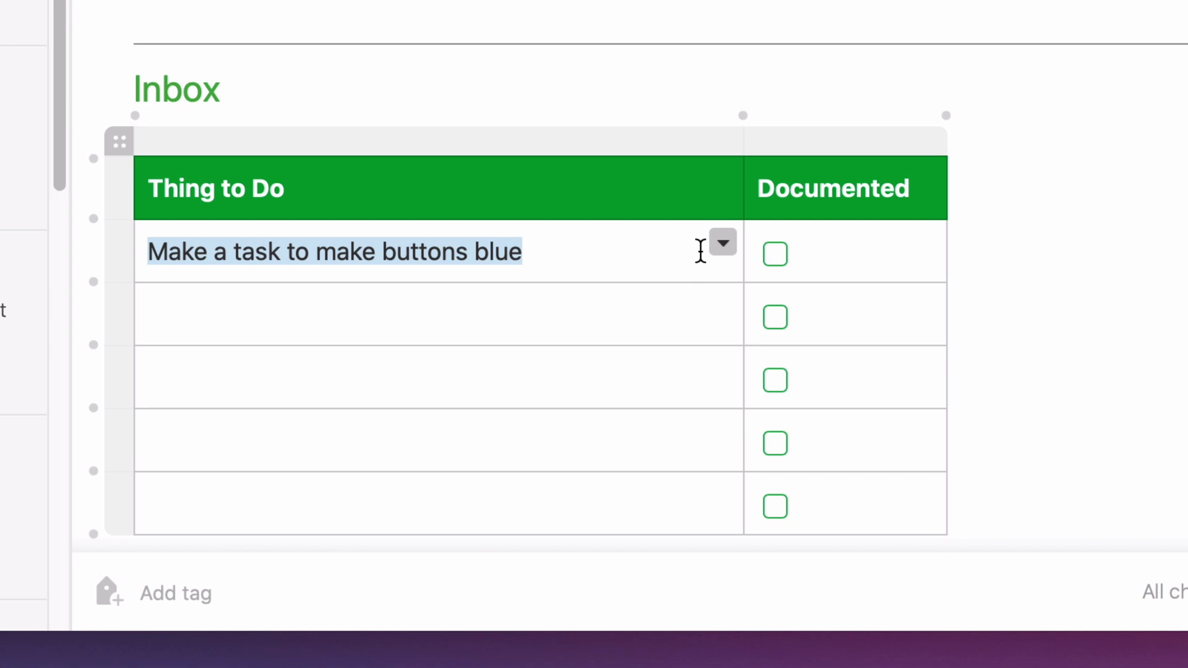
{"action": "left_click", "coordinate": [774, 255]}
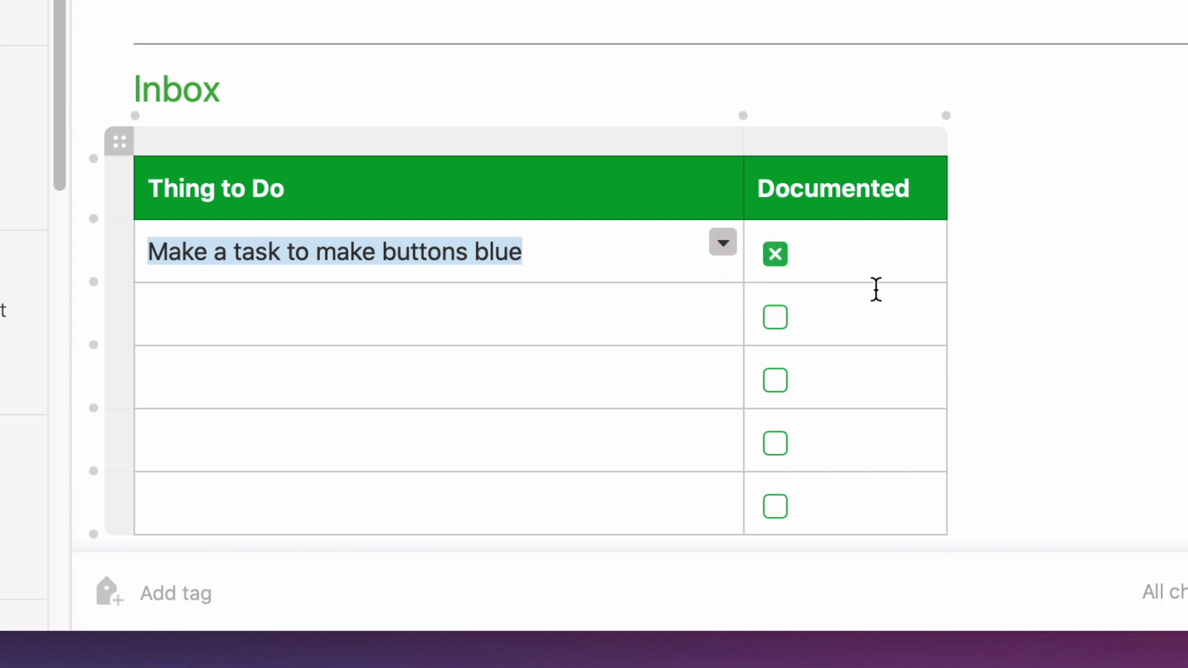
{"action": "mouse_move", "coordinate": [792, 220]}
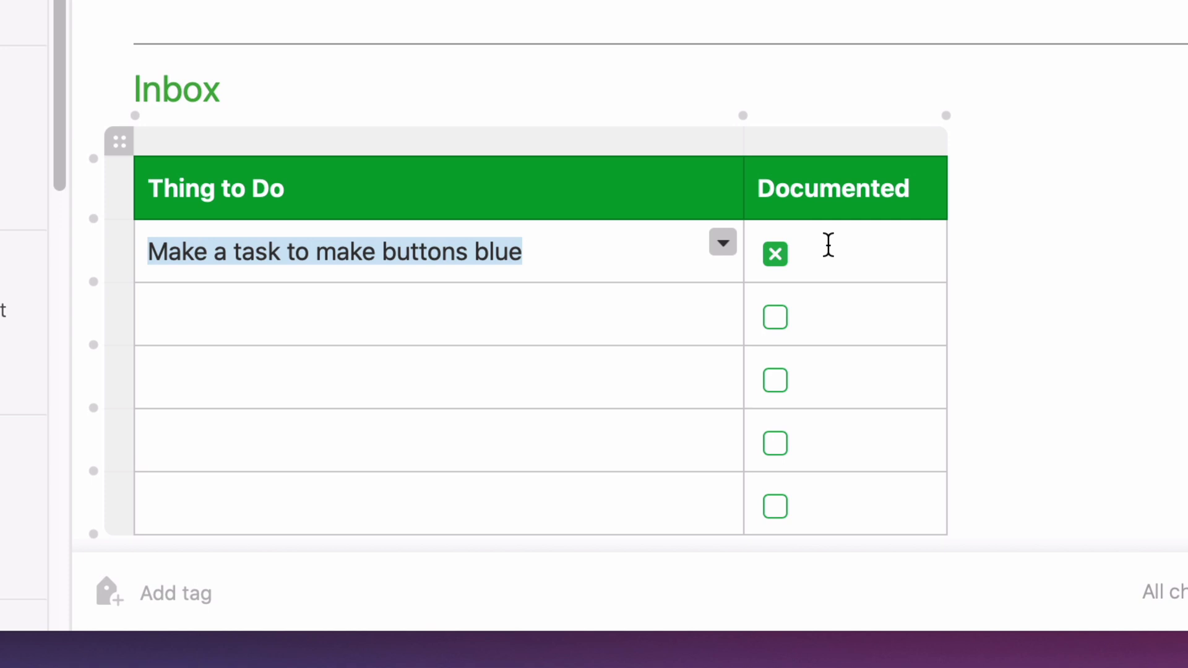
{"action": "mouse_move", "coordinate": [515, 326]}
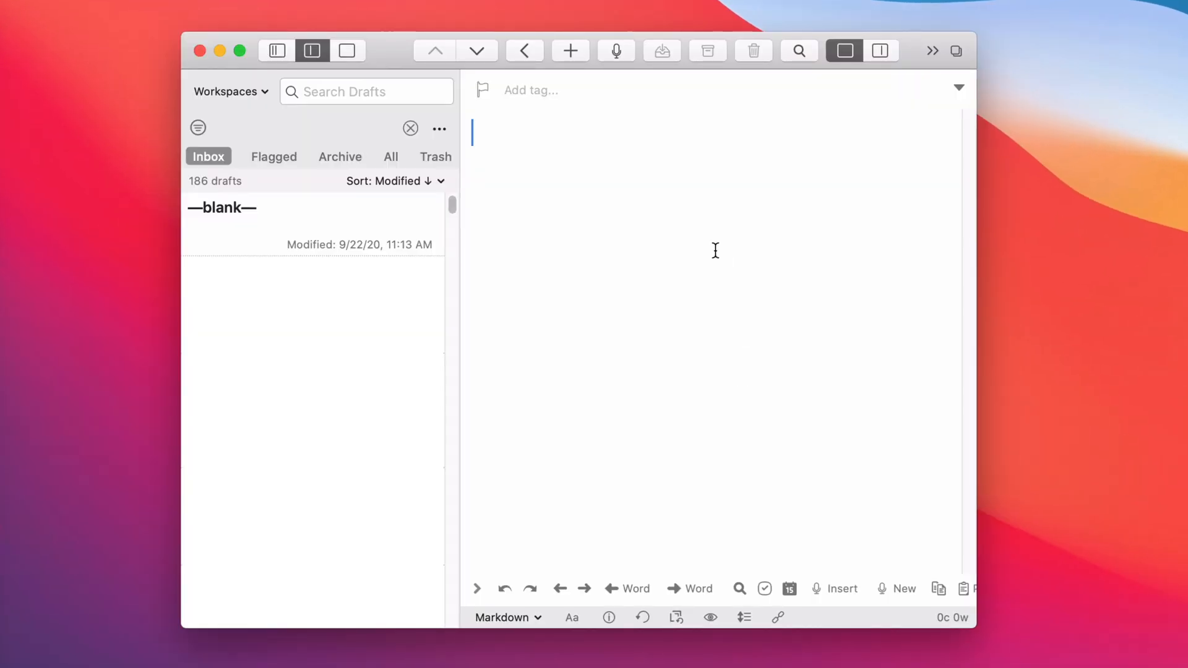
{"action": "mouse_move", "coordinate": [713, 251]}
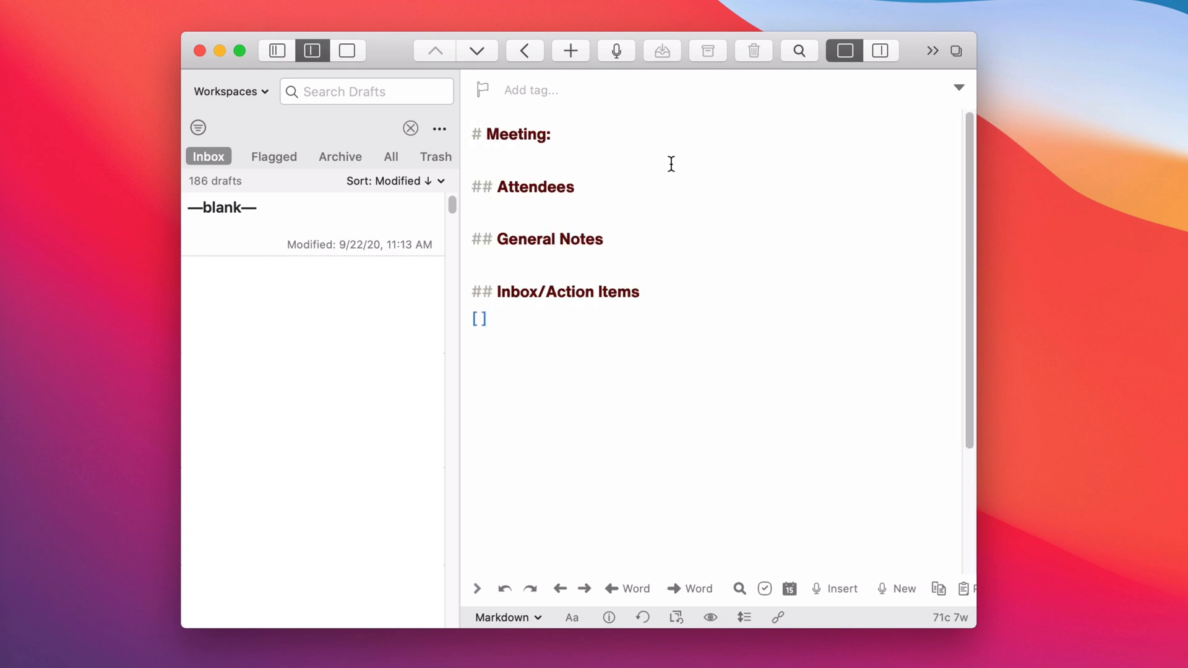
Step: In the new meeting draft, list Jill, Jake and Rebecca as a dashed list under Attendees
{"action": "left_click", "coordinate": [553, 134]}
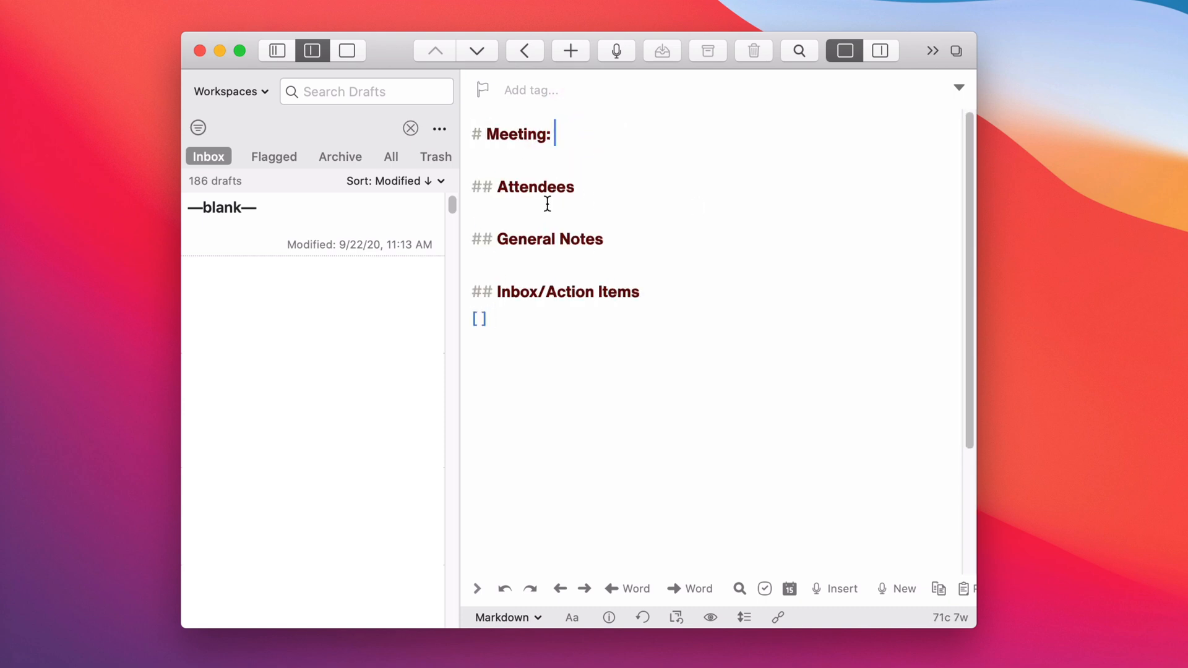
{"action": "left_click", "coordinate": [558, 316]}
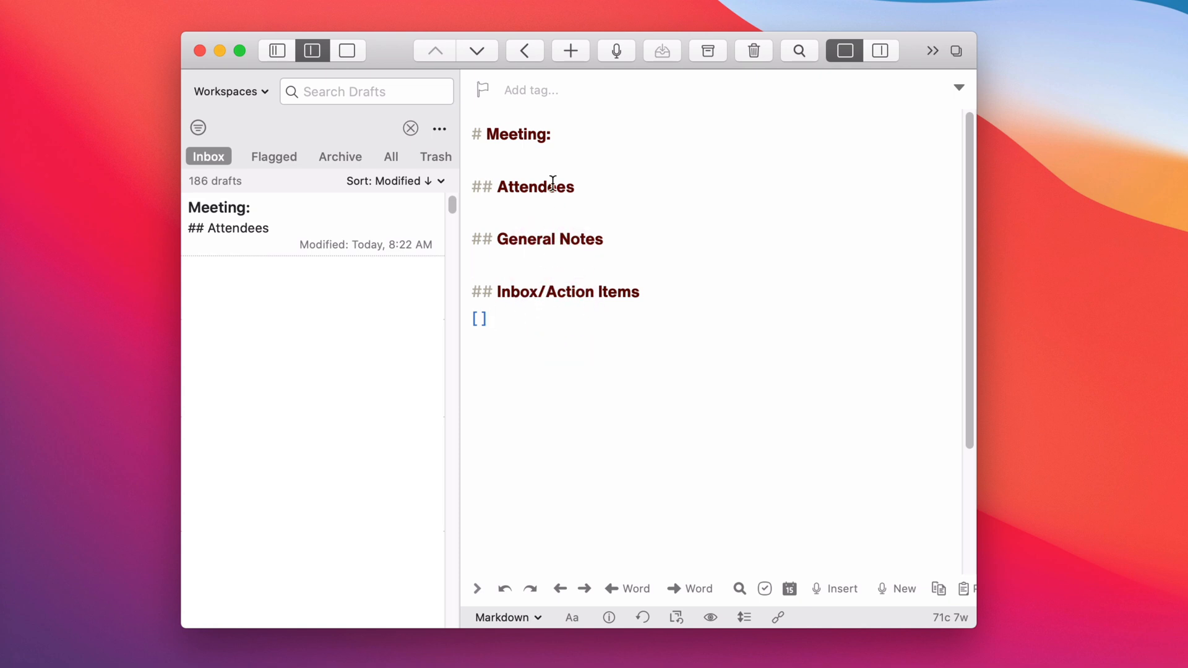
{"action": "mouse_move", "coordinate": [529, 203]}
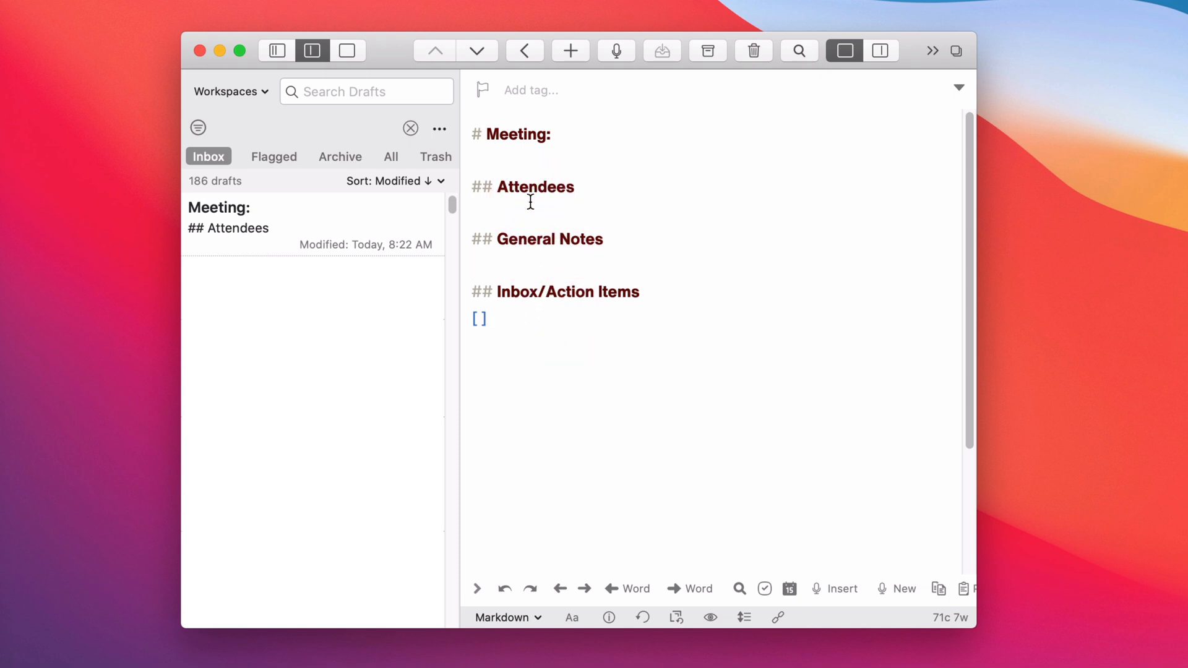
{"action": "type", "text": "- Jill"}
{"action": "type", "text": "- Jake"}
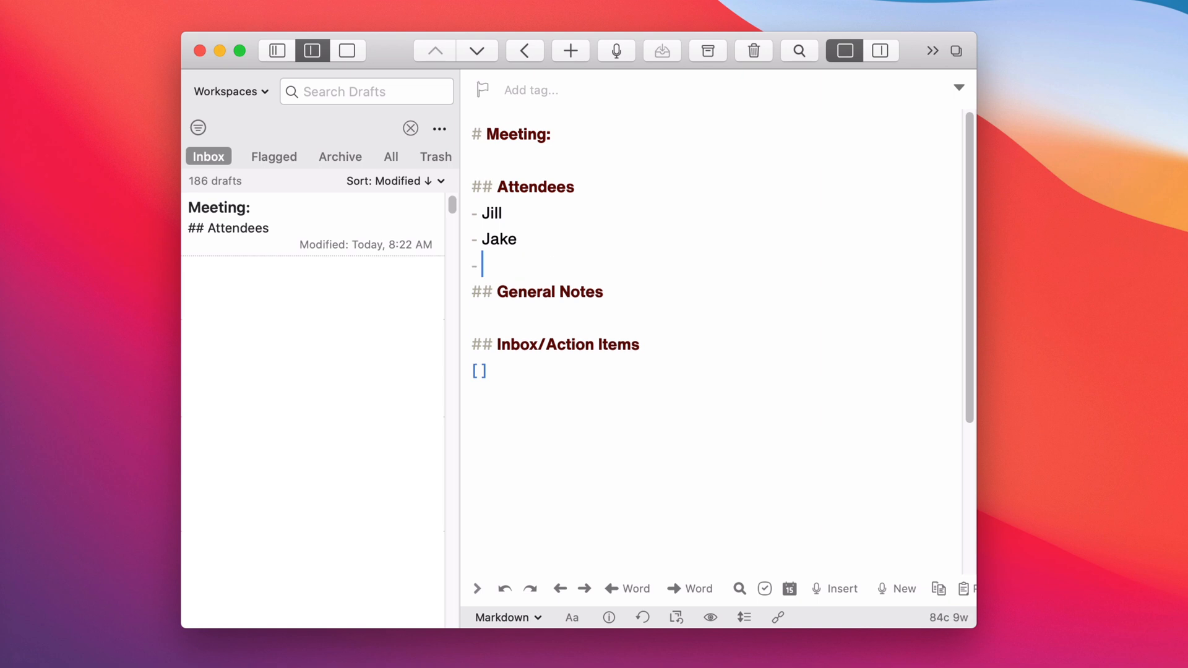
{"action": "type", "text": "Rebecca"}
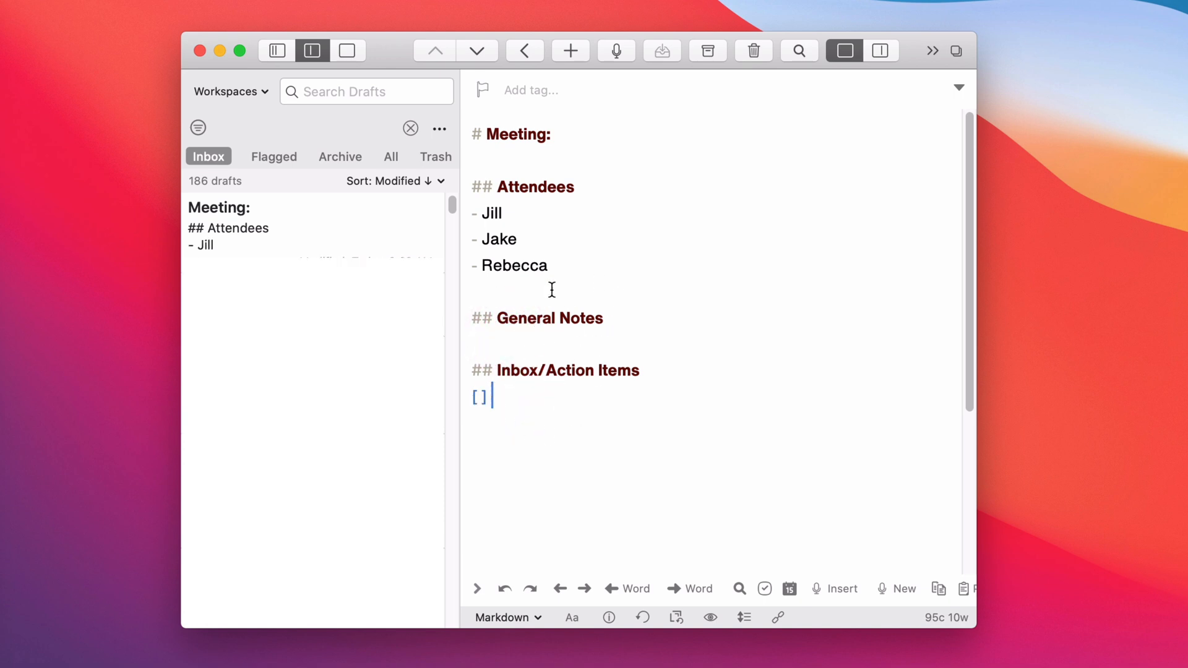
{"action": "mouse_move", "coordinate": [563, 178]}
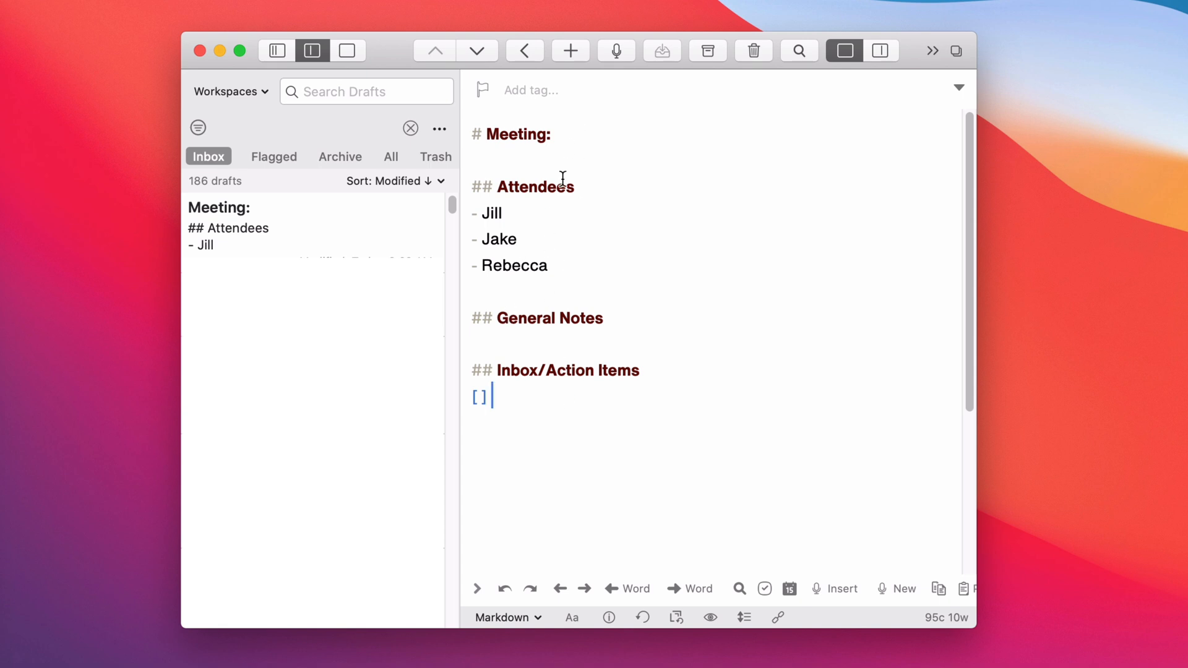
{"action": "mouse_move", "coordinate": [577, 284]}
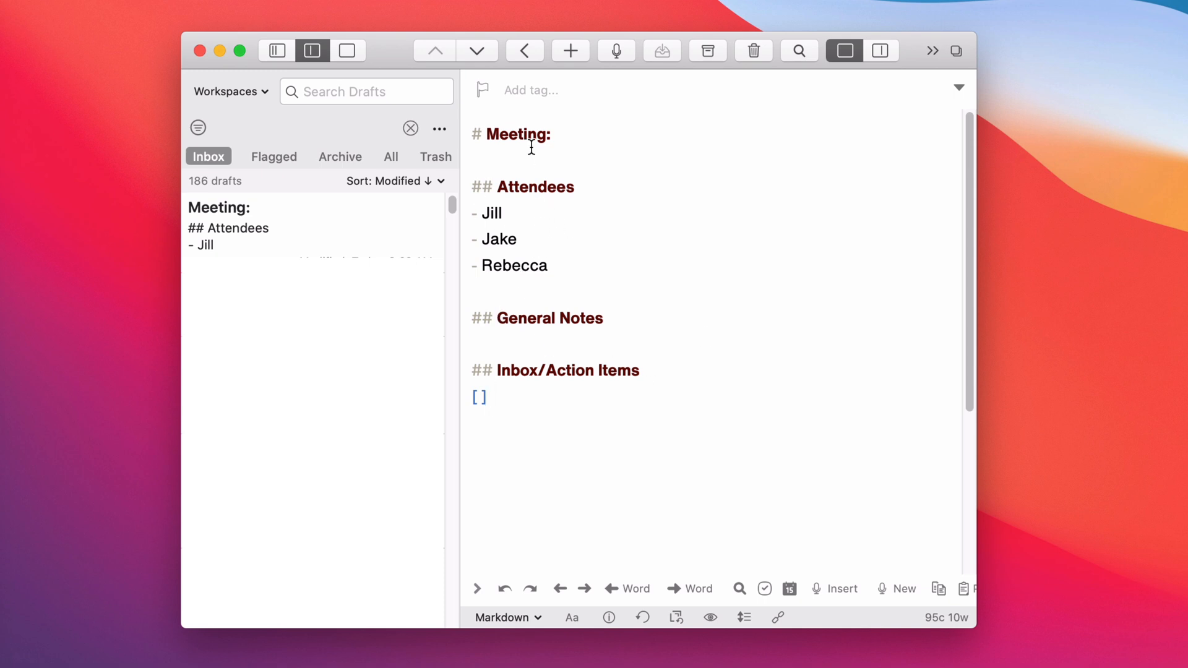
{"action": "mouse_move", "coordinate": [562, 301]}
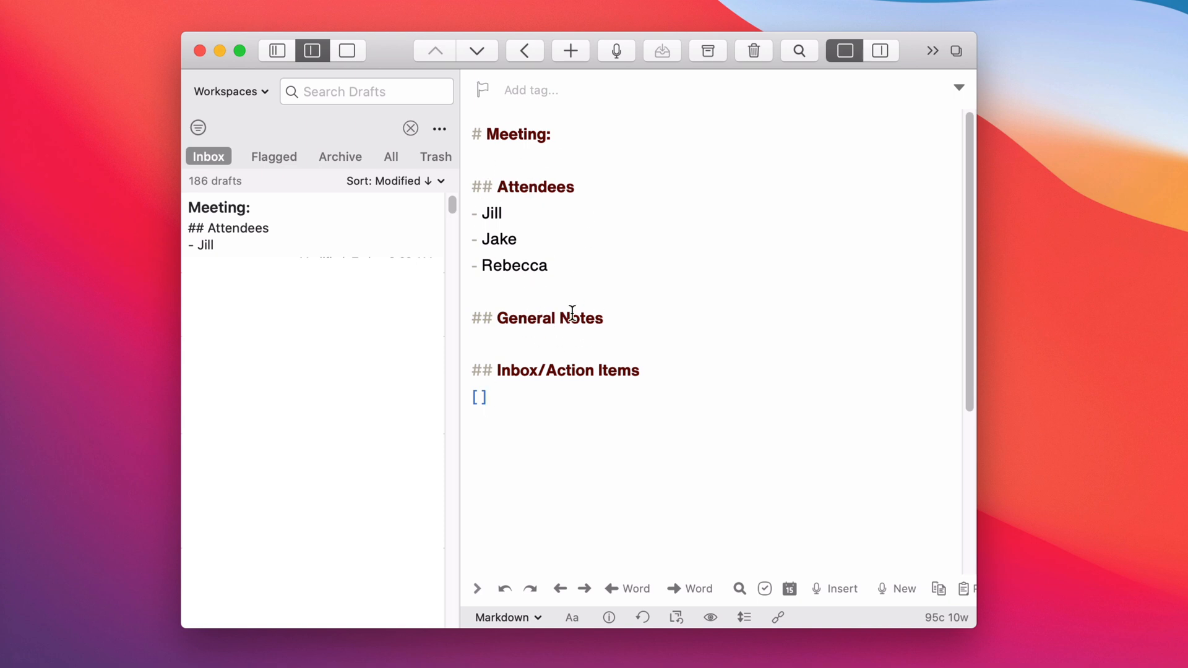
{"action": "mouse_move", "coordinate": [539, 365]}
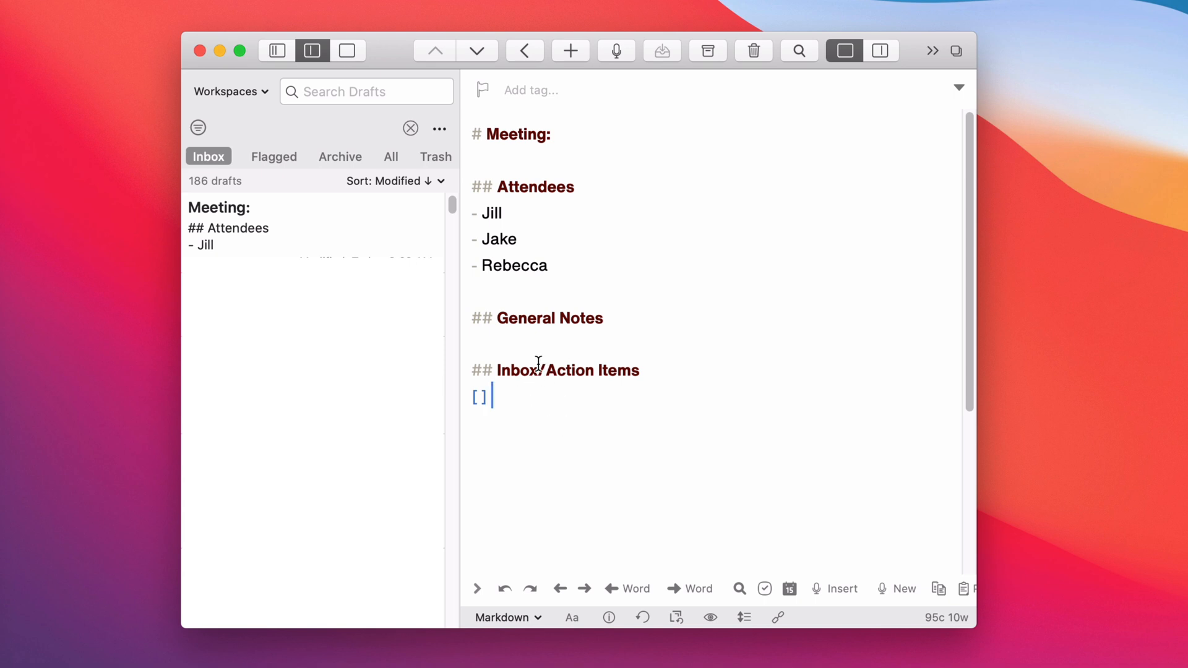
{"action": "mouse_move", "coordinate": [551, 430]}
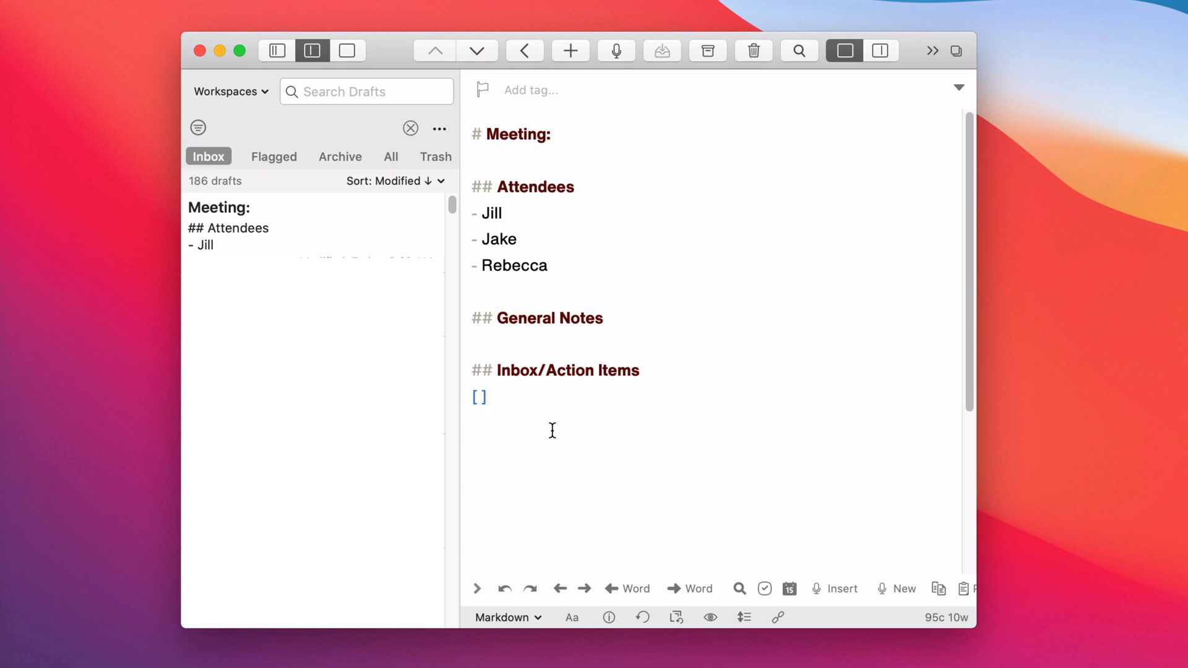
{"action": "left_click", "coordinate": [490, 396]}
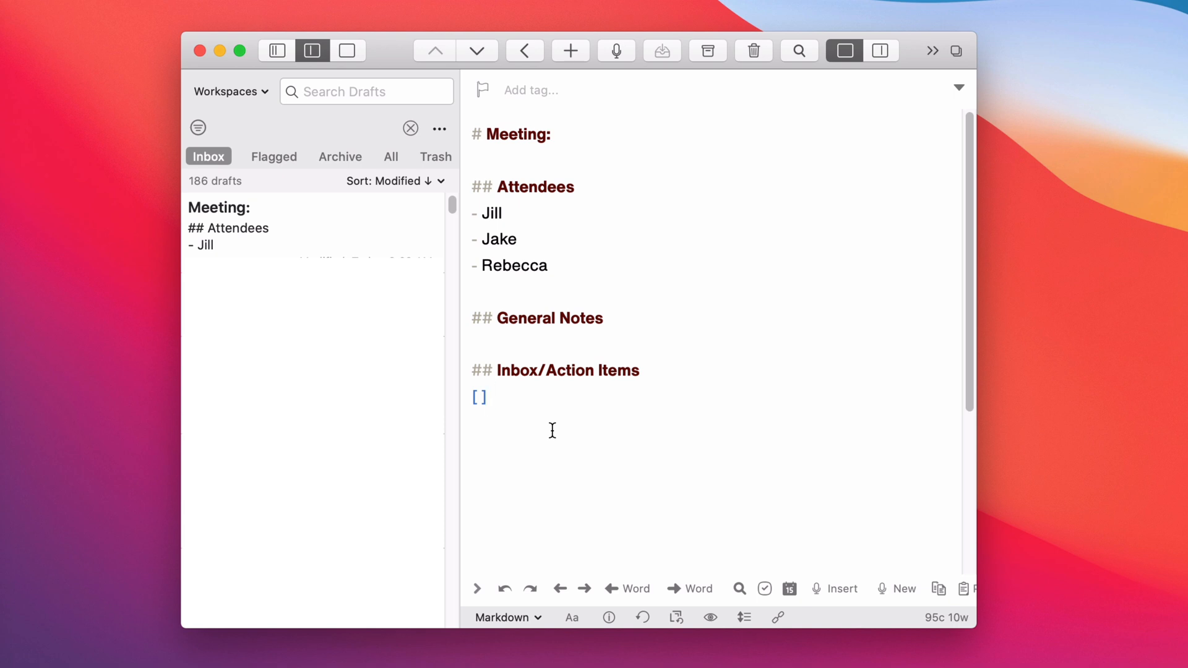
{"action": "left_click", "coordinate": [493, 396]}
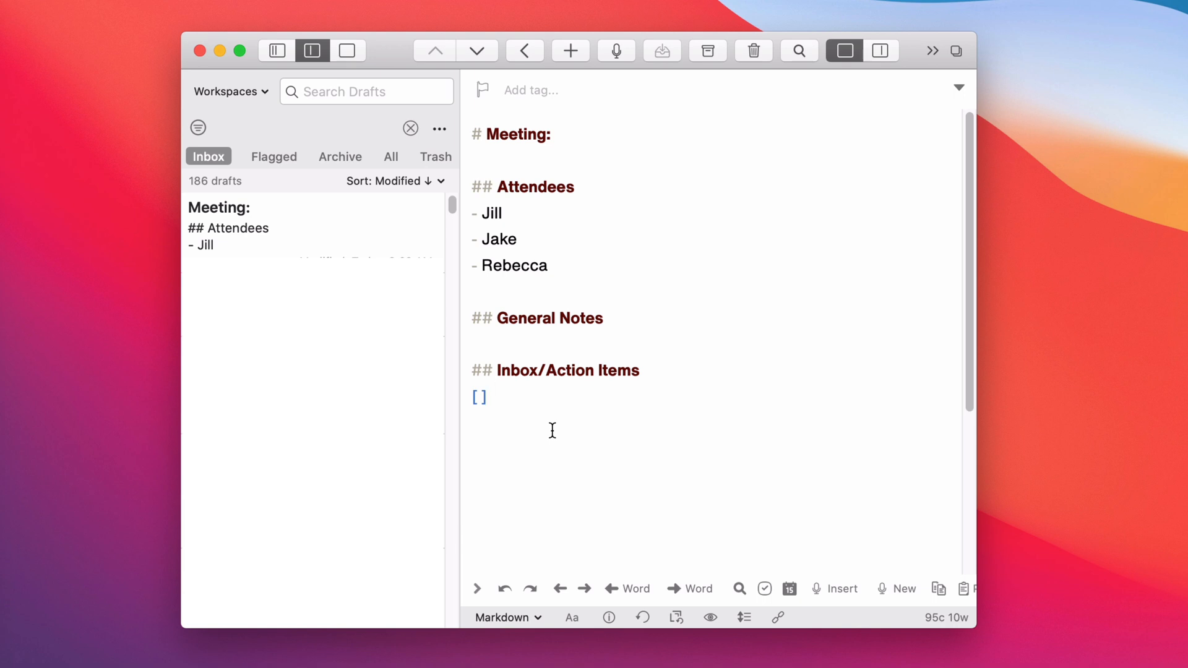
{"action": "left_click", "coordinate": [490, 397]}
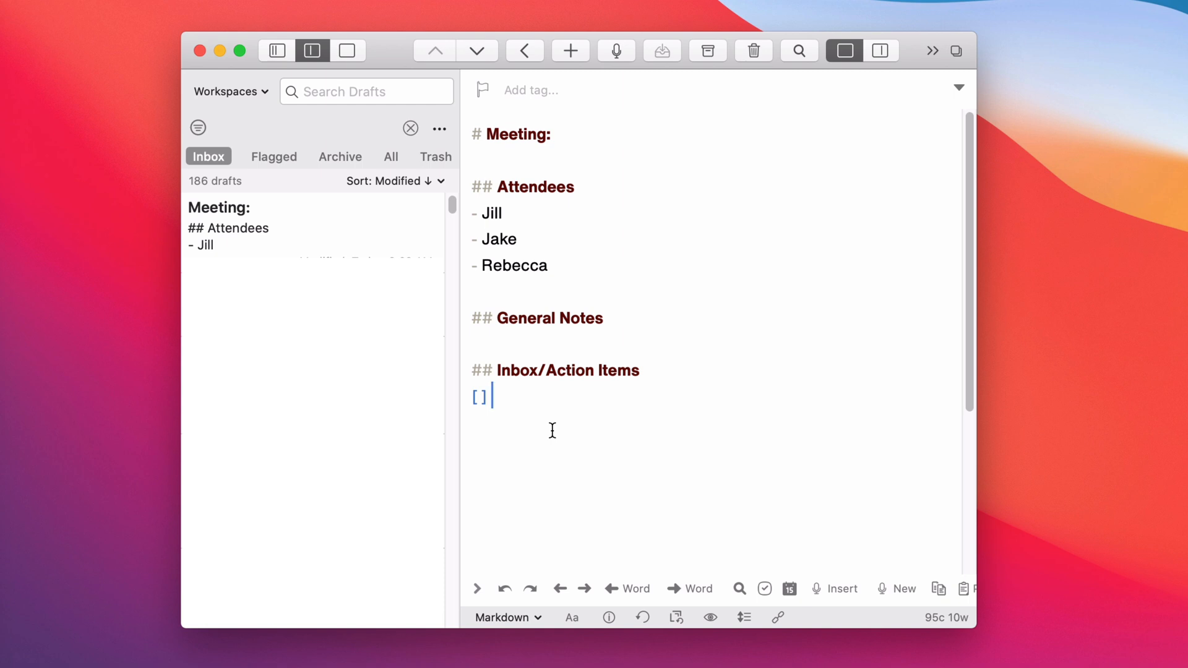